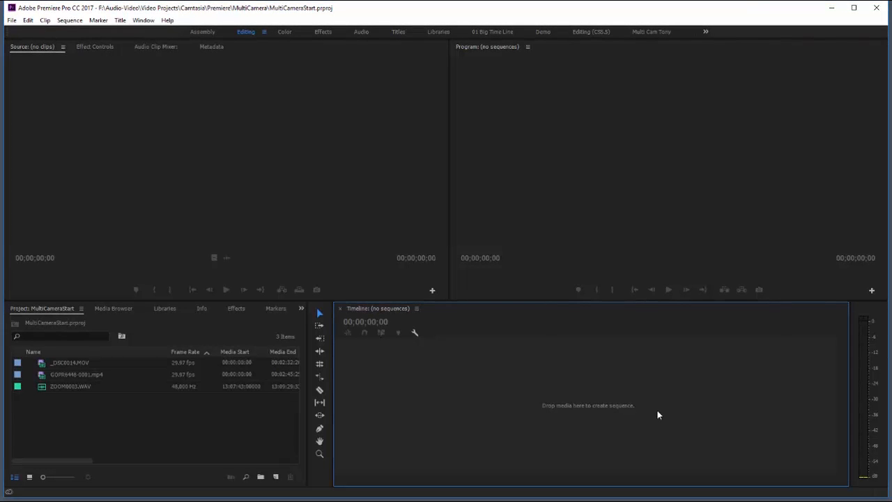
pyautogui.moveTo(347, 426)
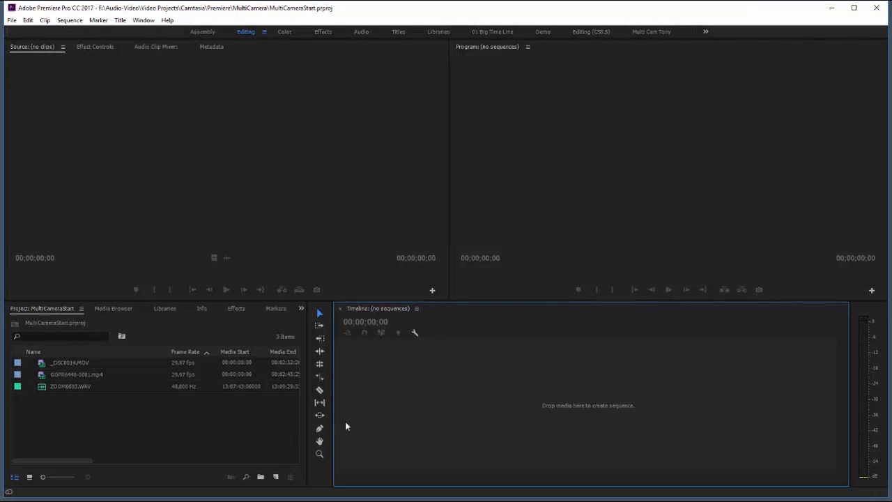
pyautogui.moveTo(150, 407)
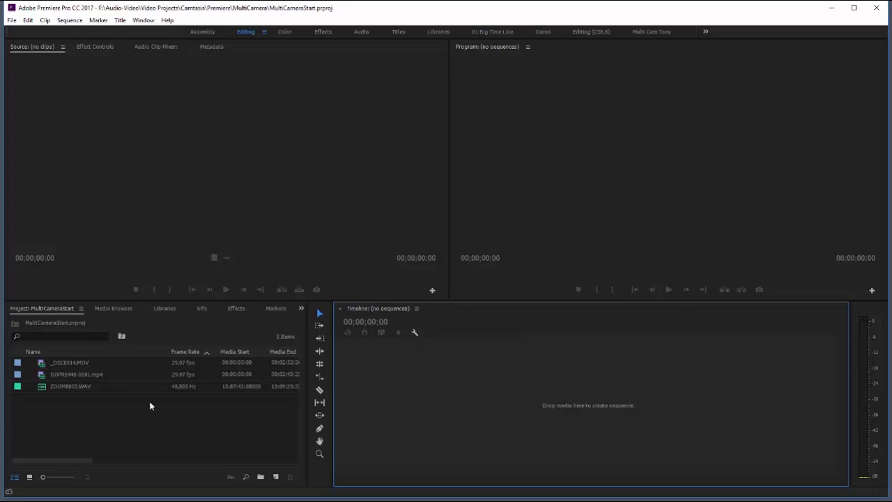
pyautogui.moveTo(124, 408)
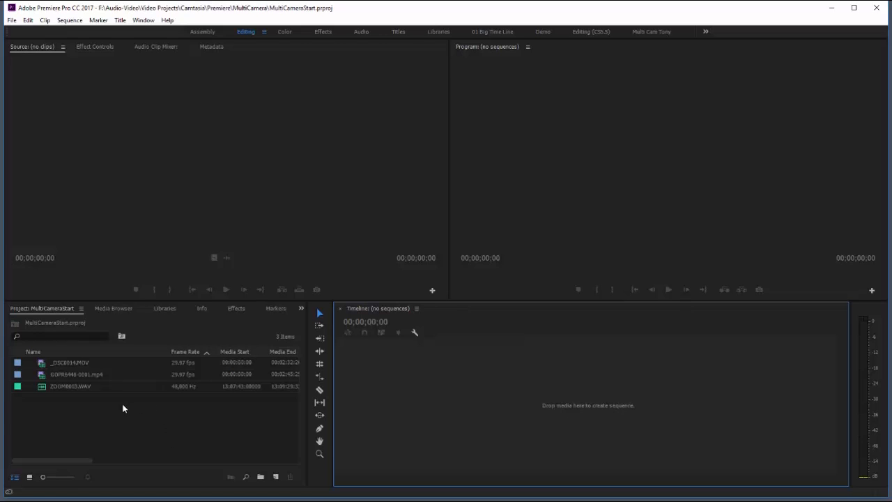
pyautogui.moveTo(106, 392)
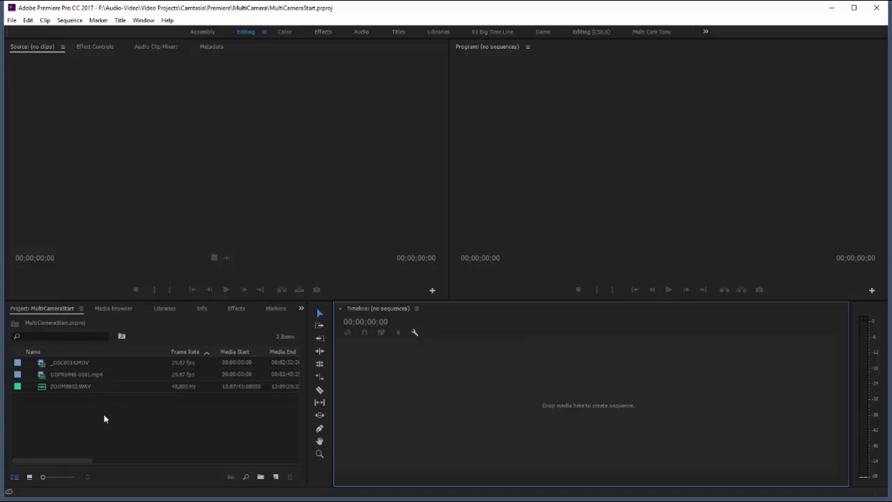
pyautogui.moveTo(101, 408)
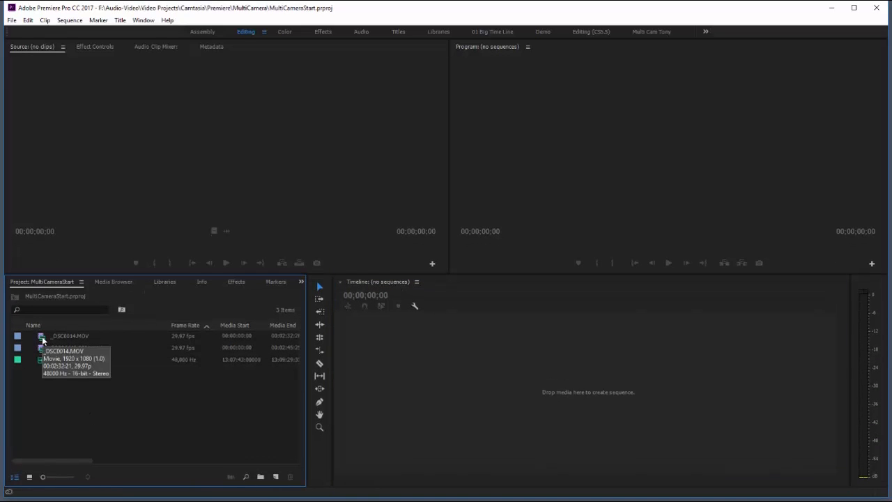
# Preview the _DSC0014.MOV and GOPR6448-0001.mp4 camera clips in the Source Monitor.
pyautogui.doubleClick(69, 335)
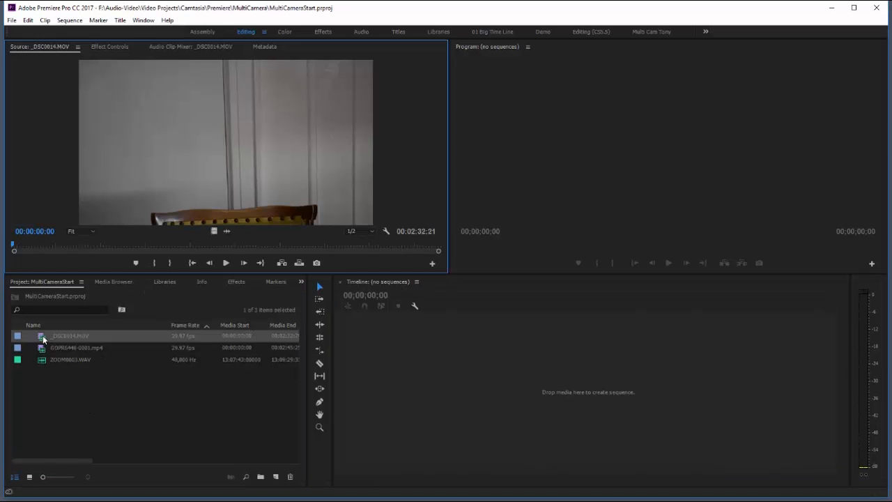
pyautogui.moveTo(13, 246); pyautogui.dragTo(62, 247)
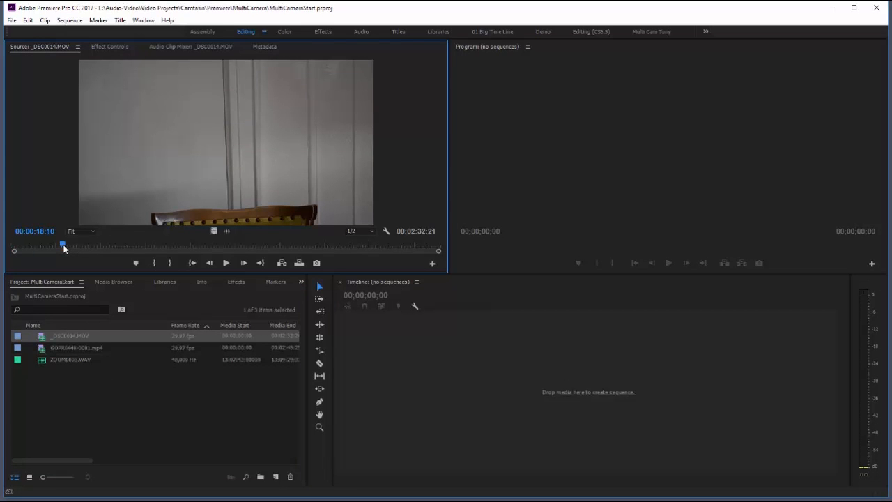
pyautogui.click(226, 263)
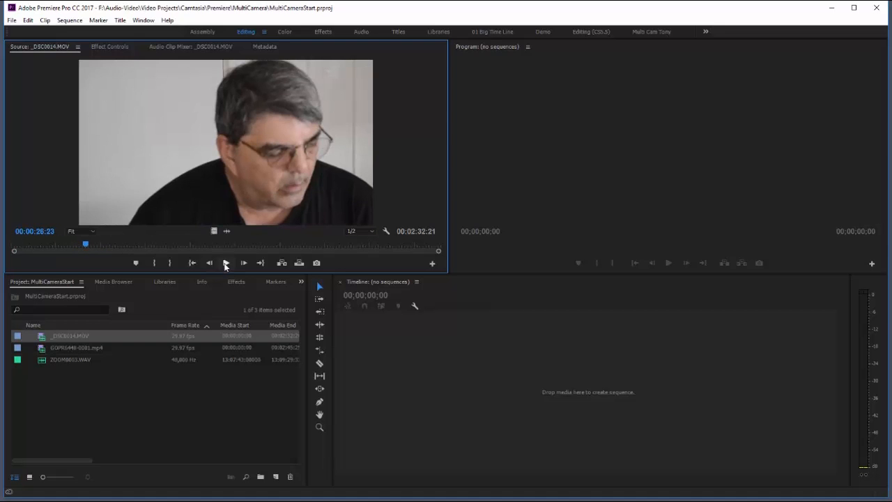
pyautogui.click(225, 263)
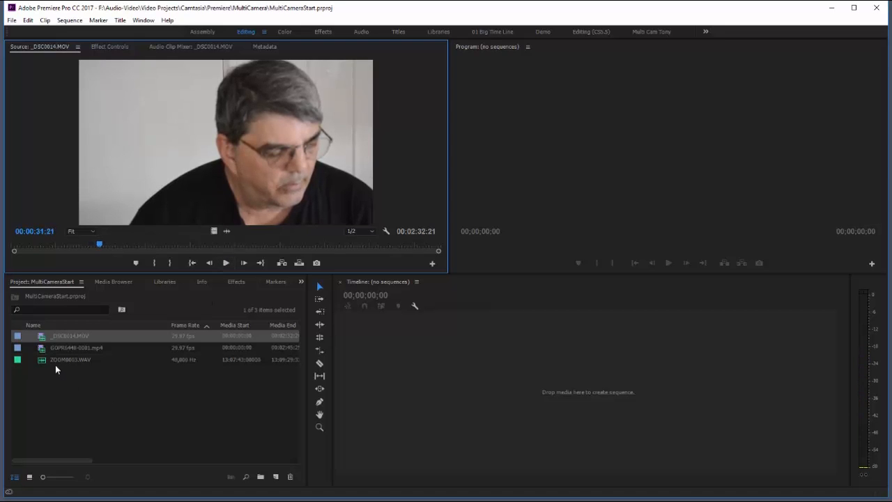
pyautogui.click(76, 346)
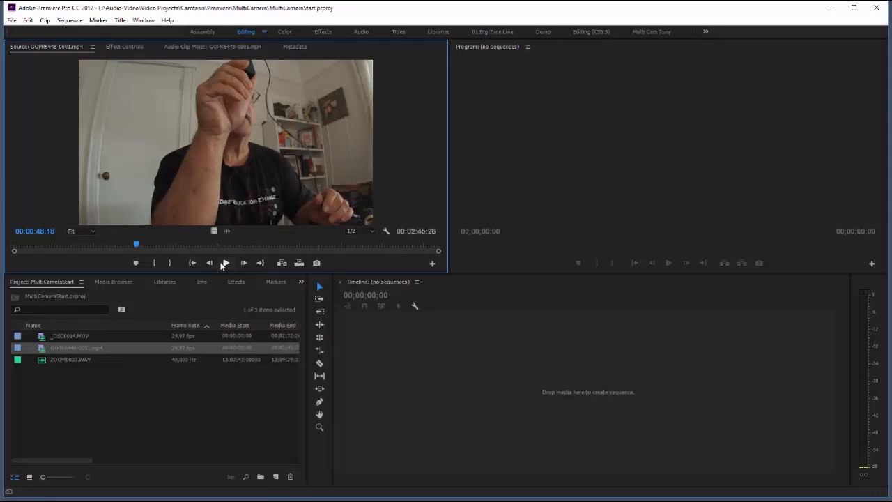
pyautogui.click(225, 263)
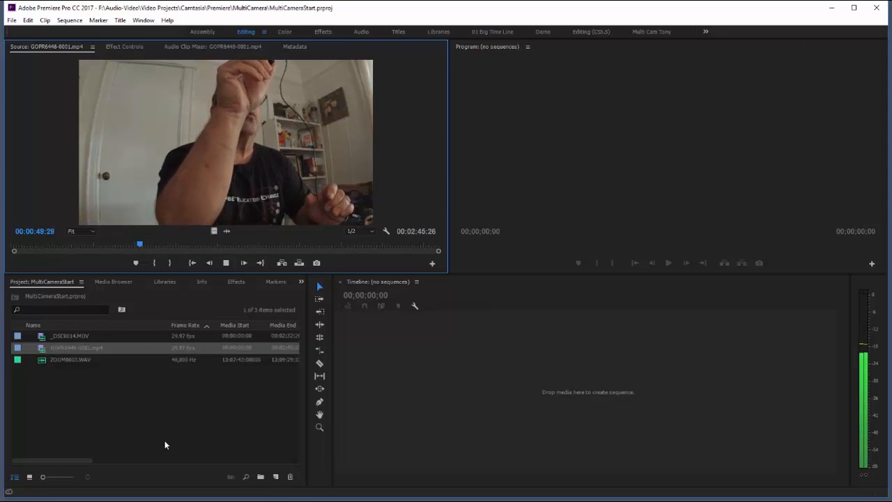
pyautogui.click(225, 262)
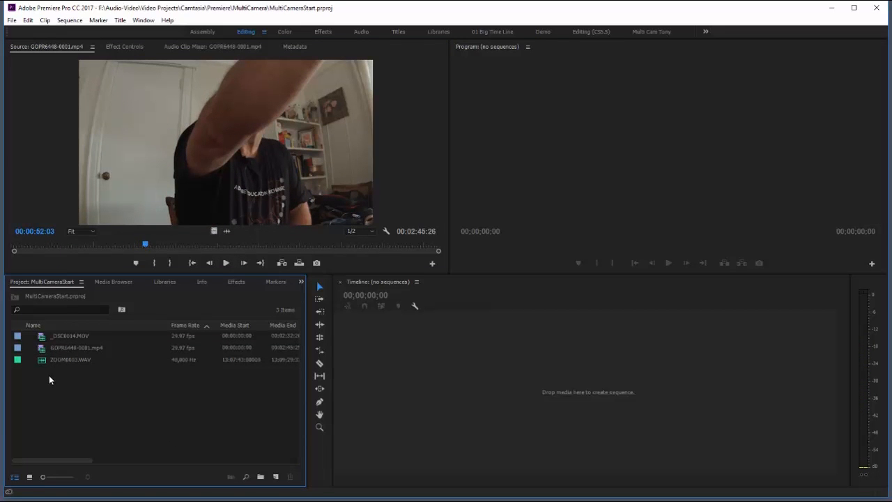
# Load ZOOM0003.WAV, play it, and stop to inspect its waveform.
pyautogui.click(69, 359)
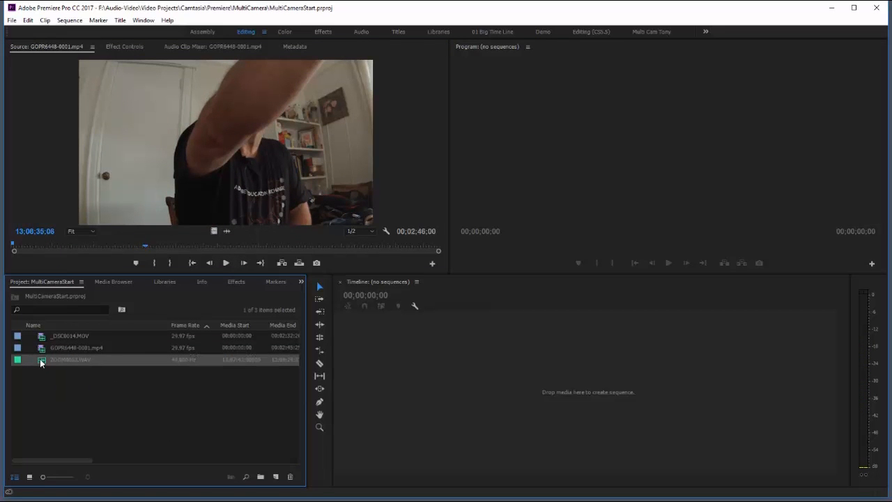
pyautogui.doubleClick(70, 359)
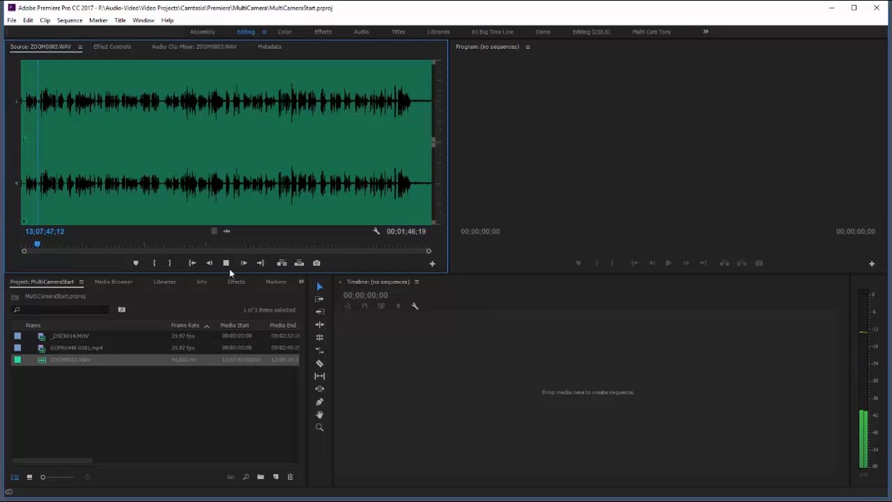
pyautogui.click(143, 404)
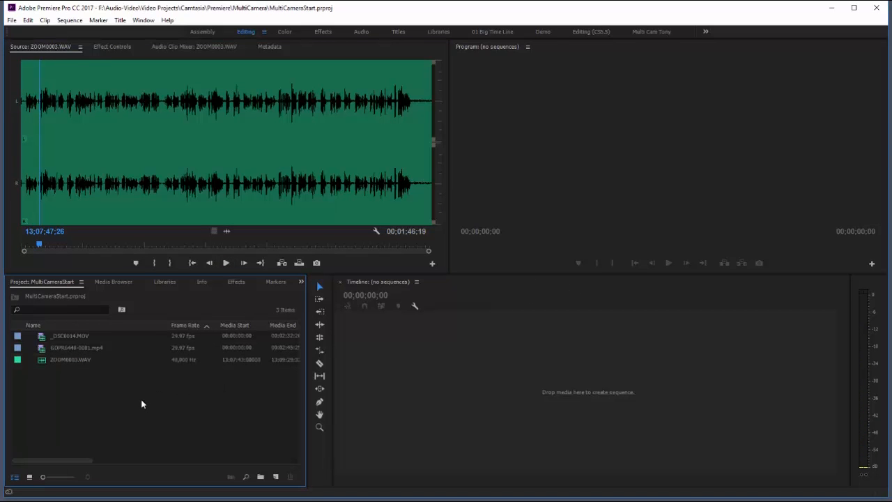
pyautogui.moveTo(114, 384)
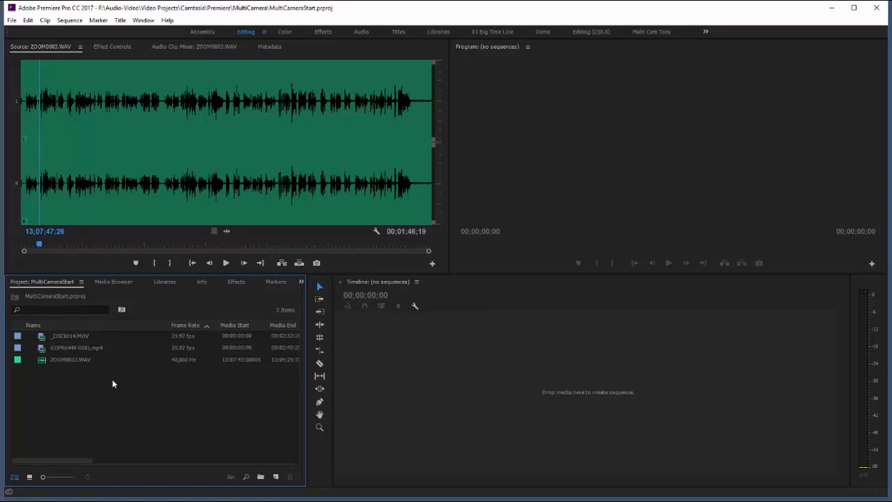
pyautogui.moveTo(97, 381)
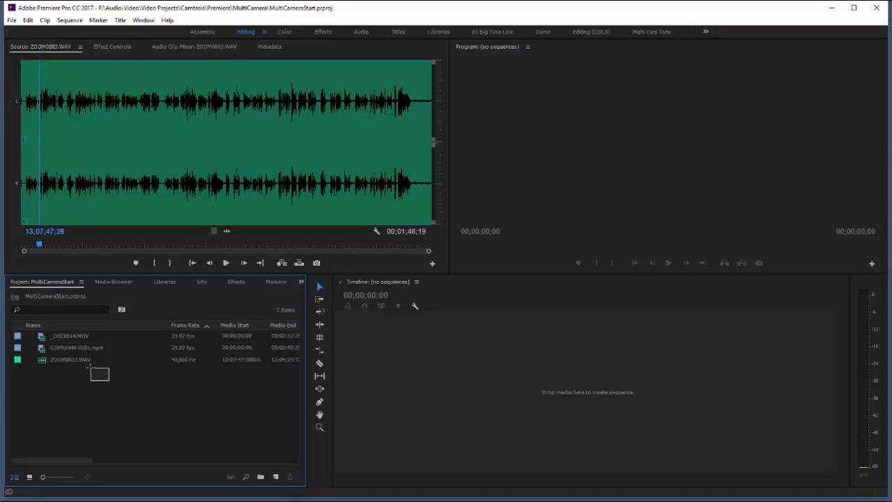
# Select all three clips and create a Multi-Camera Source Sequence synced by audio.
pyautogui.press('ctrl+a')
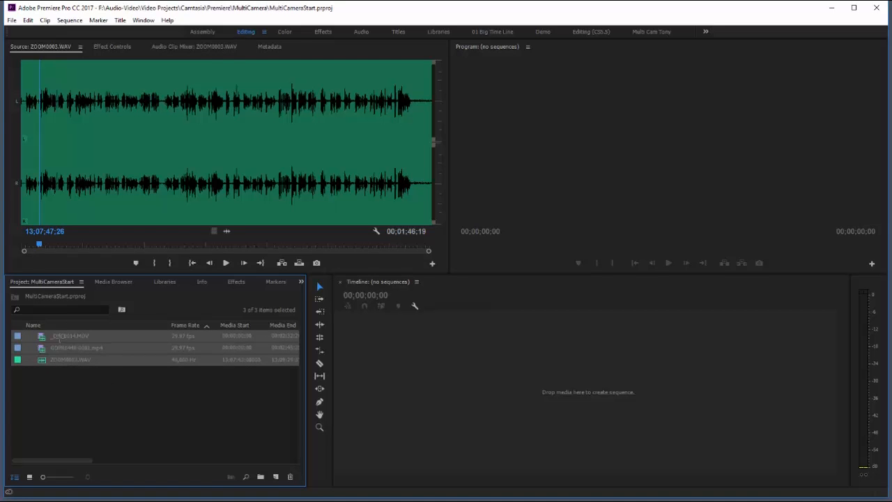
pyautogui.rightClick(90, 342)
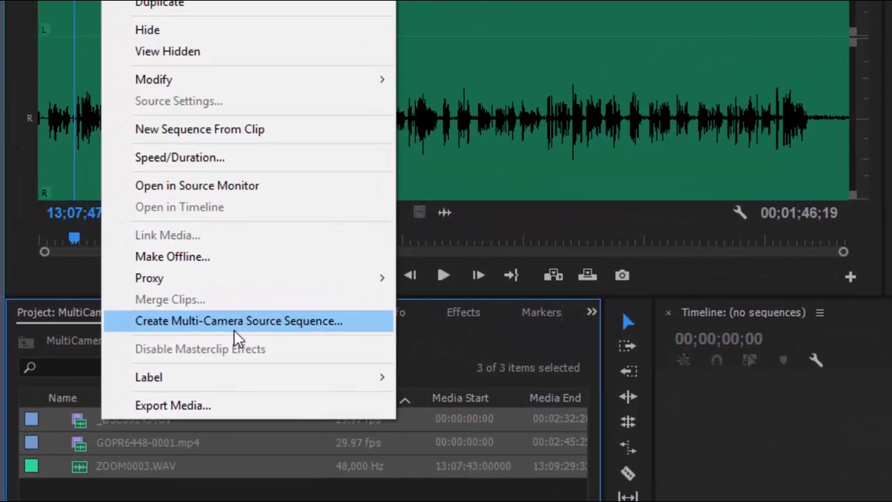
pyautogui.moveTo(293, 328)
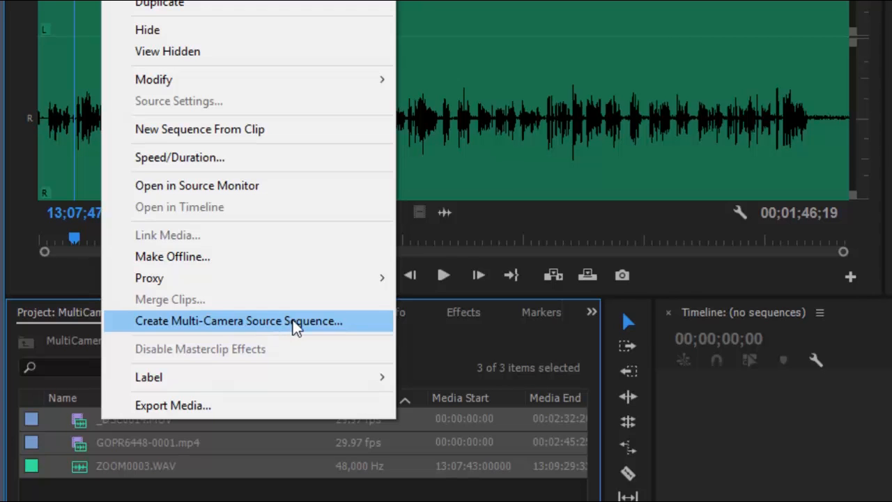
pyautogui.click(238, 320)
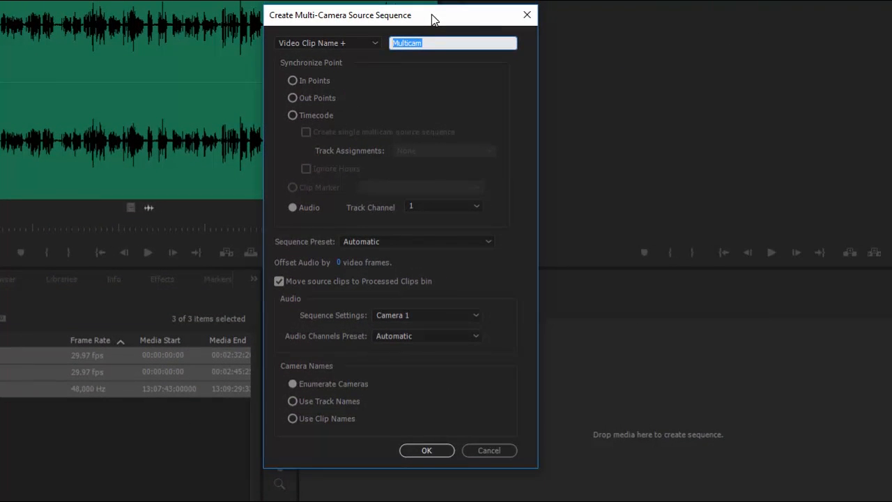
pyautogui.moveTo(322, 72)
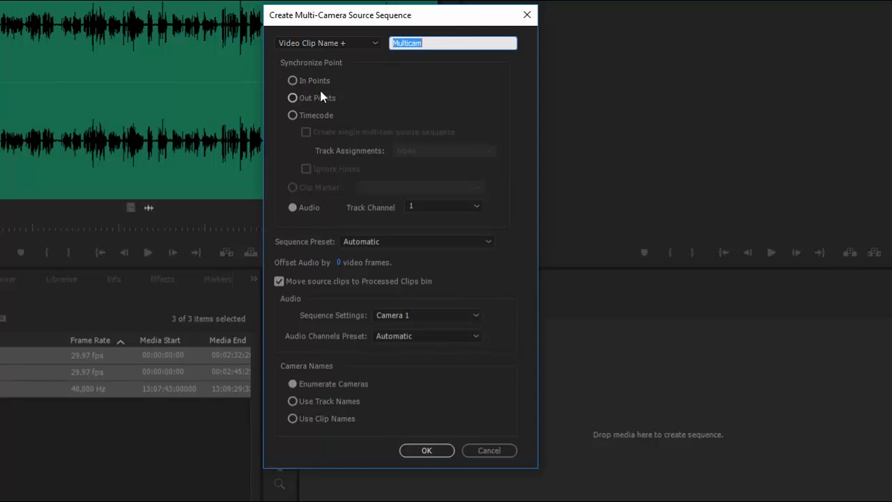
pyautogui.moveTo(438, 24)
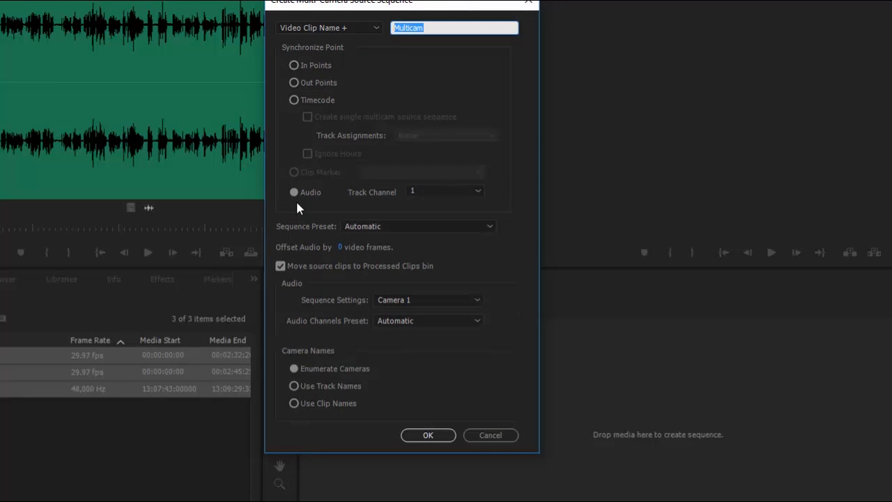
pyautogui.moveTo(308, 200)
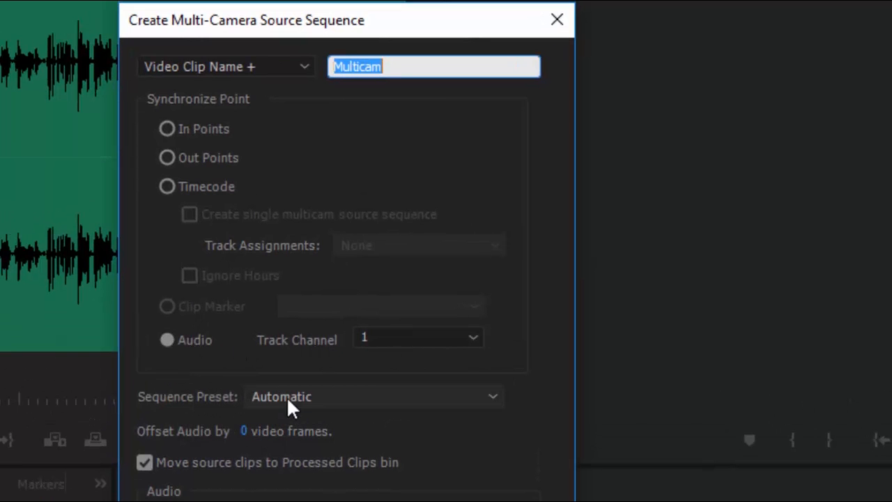
pyautogui.scroll(-3)
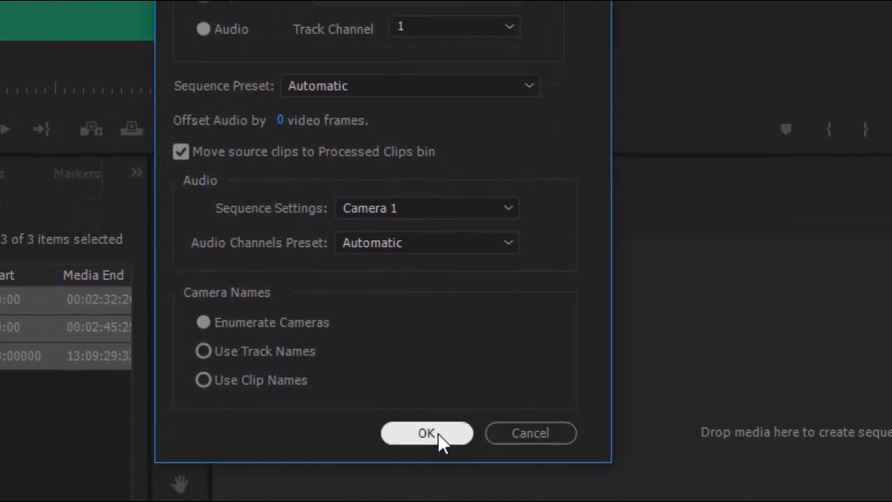
pyautogui.click(426, 433)
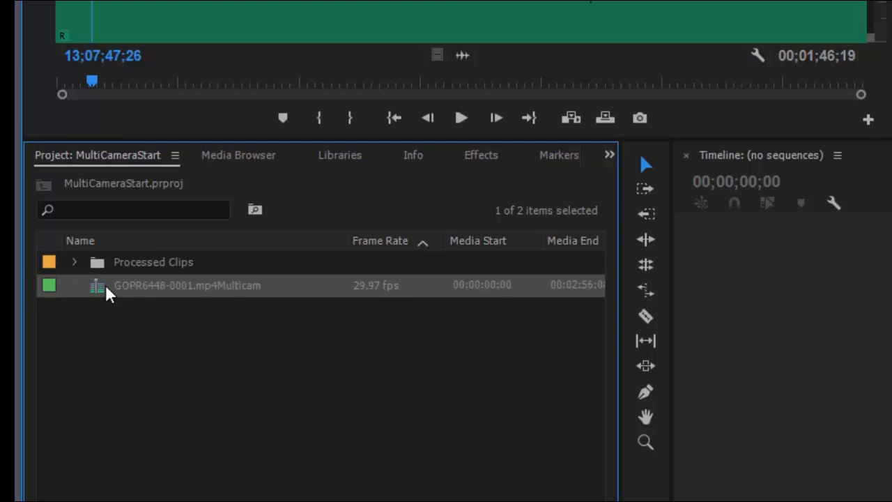
pyautogui.moveTo(108, 286)
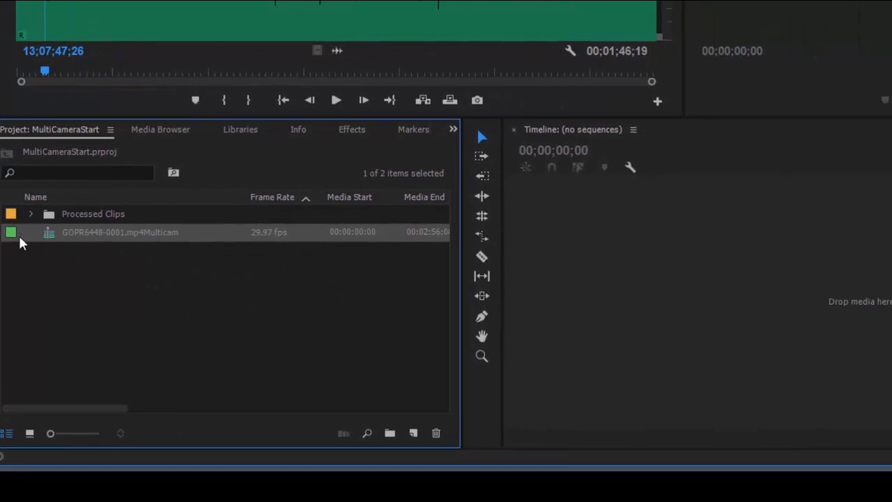
pyautogui.moveTo(49, 249)
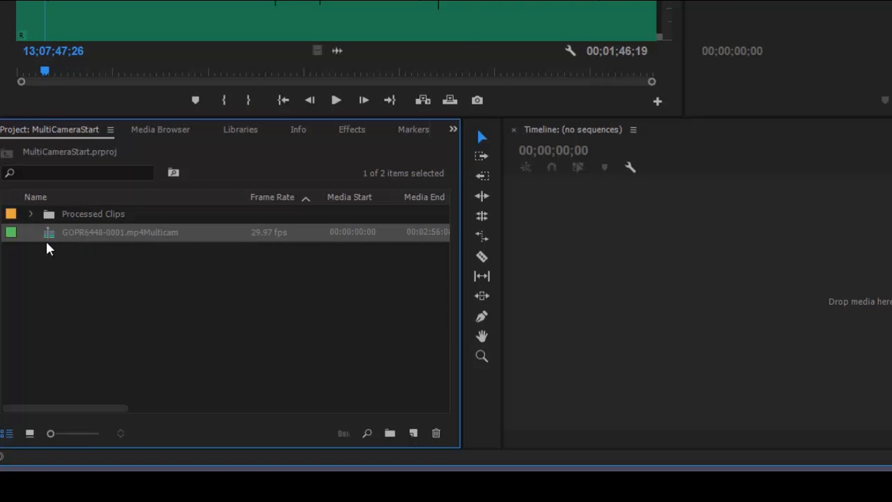
pyautogui.moveTo(287, 338)
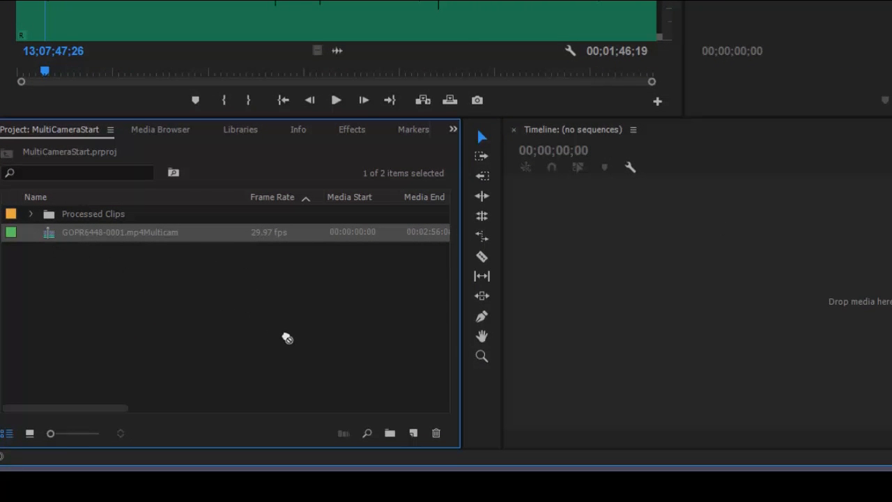
pyautogui.moveTo(411, 424)
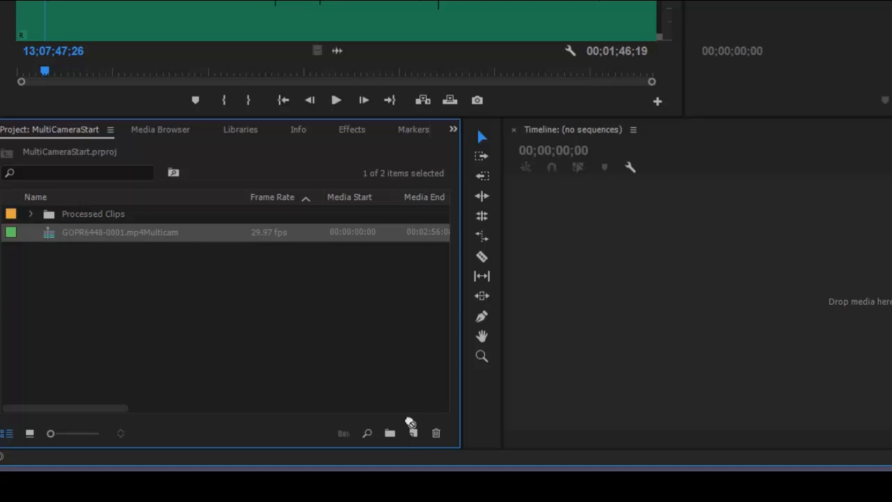
# Make a new sequence from the GOPR6448-0001.mp4Multicam clip.
pyautogui.click(413, 432)
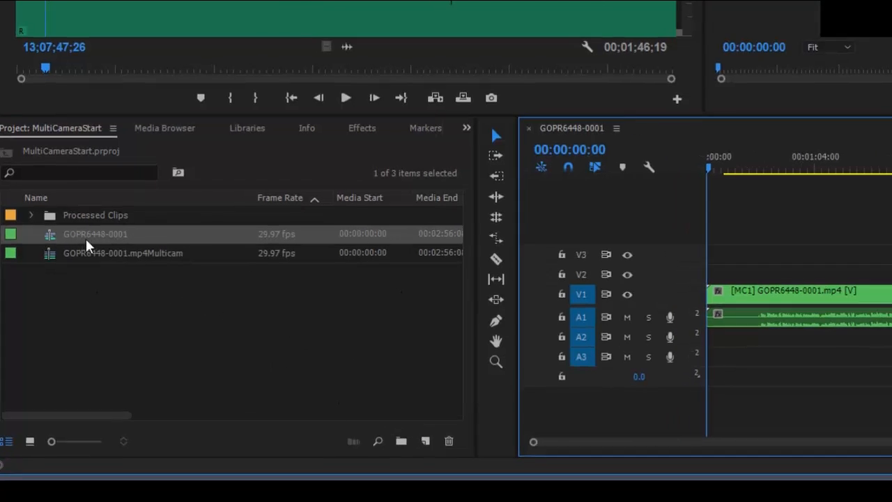
# Rename the new sequence to 'Multi Destination'.
pyautogui.doubleClick(95, 233)
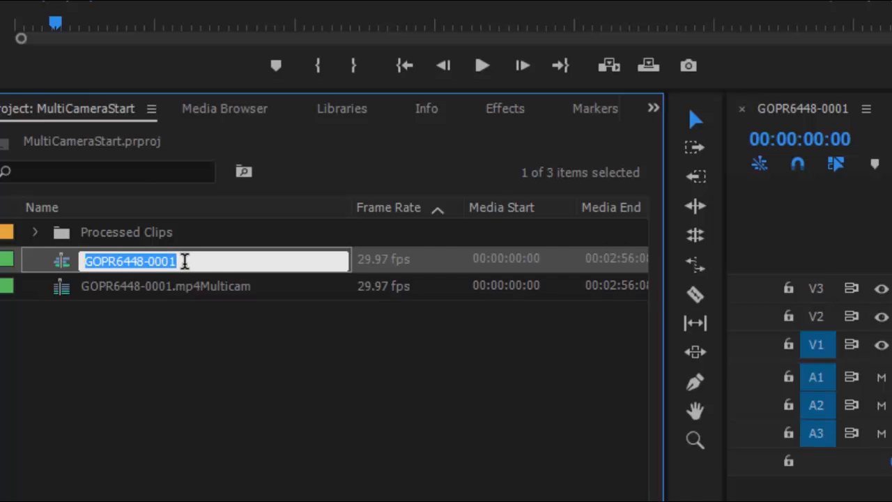
pyautogui.write('Multi Destination')
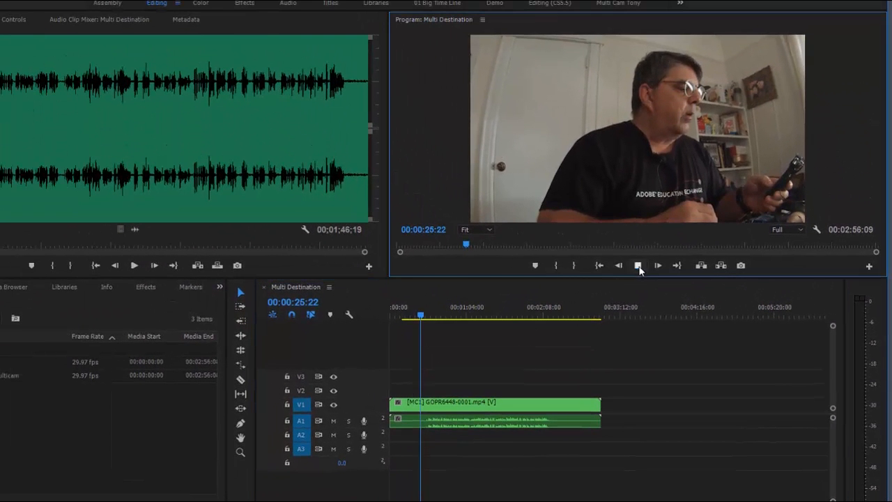
# Stop playback and switch the Program Monitor to Multi-Camera view.
pyautogui.click(637, 264)
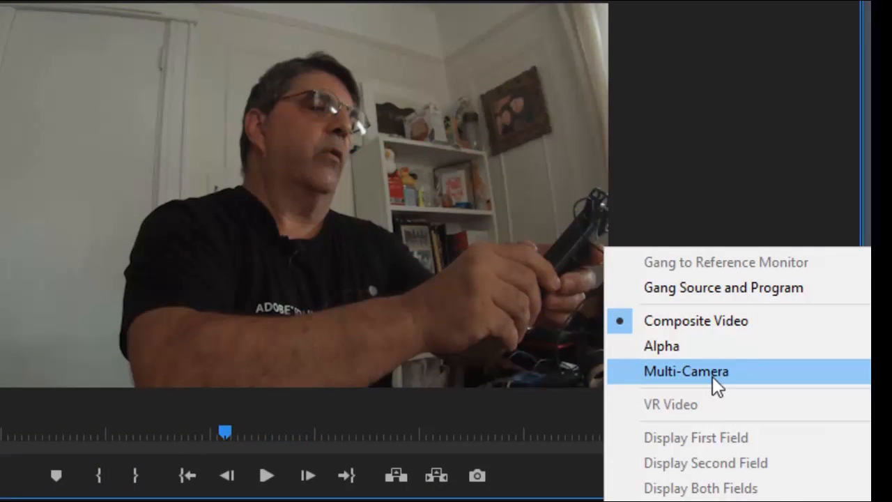
pyautogui.click(685, 371)
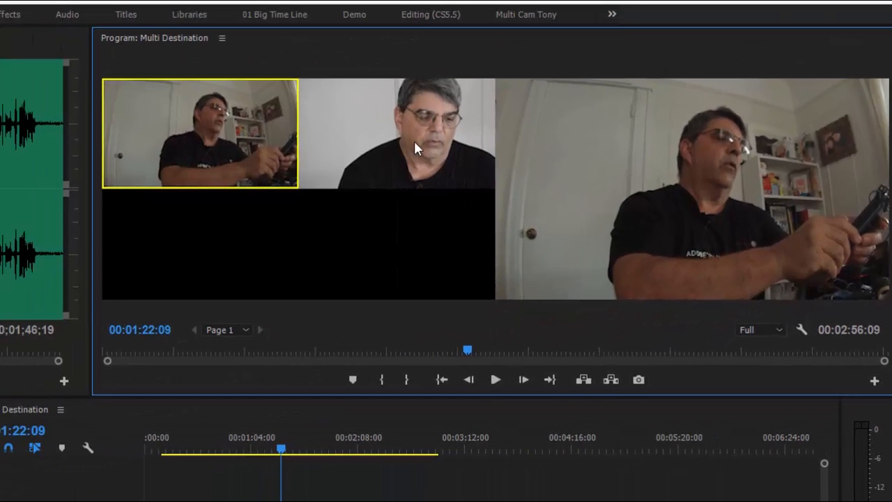
pyautogui.moveTo(380, 204)
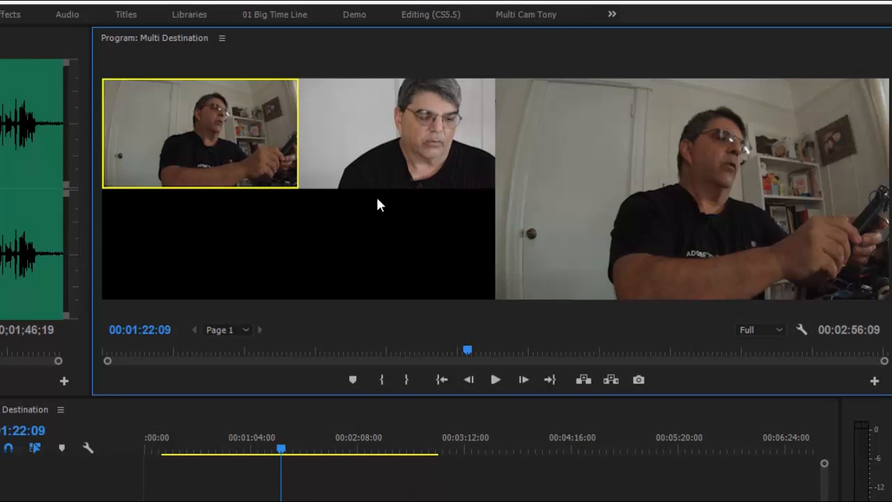
pyautogui.moveTo(690, 76)
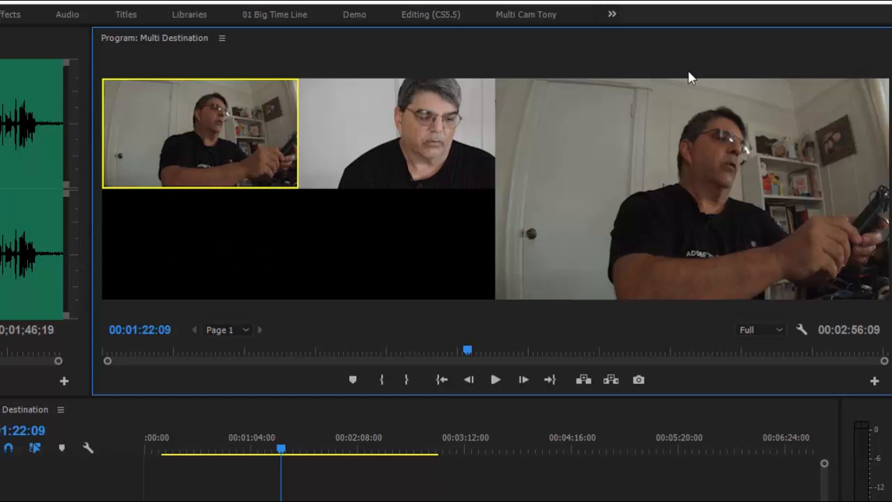
pyautogui.moveTo(418, 271)
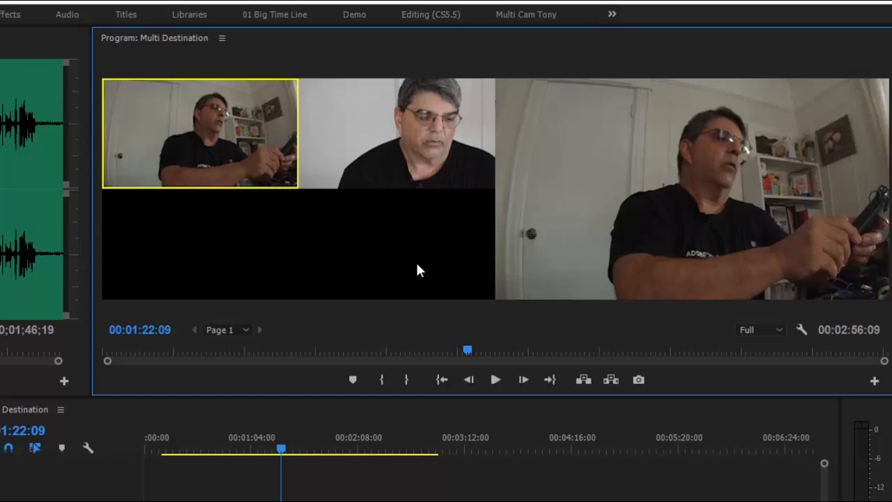
pyautogui.moveTo(320, 248)
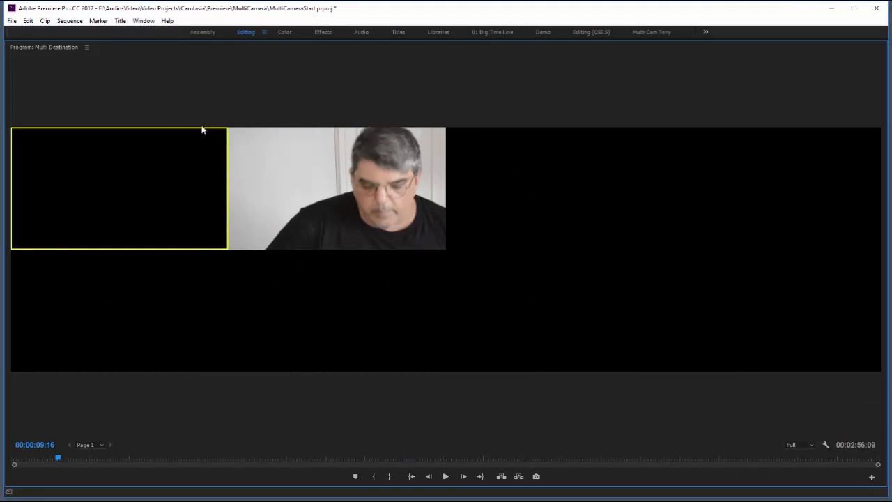
pyautogui.moveTo(148, 184)
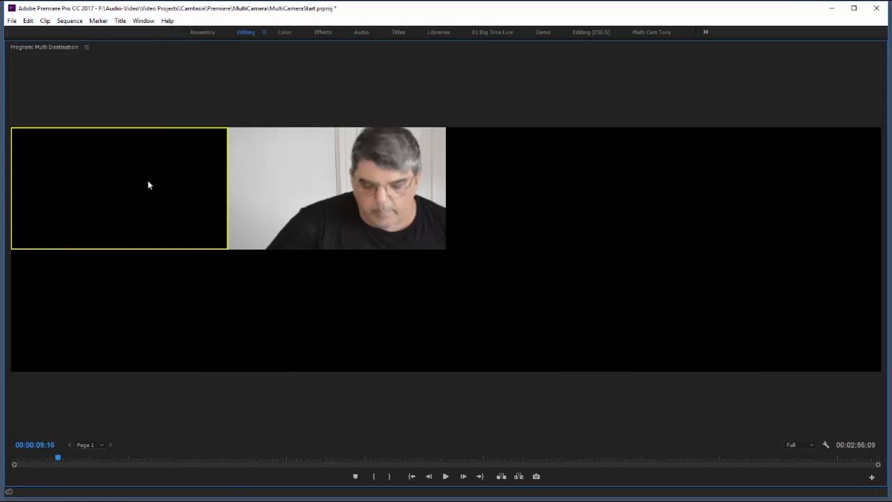
pyautogui.moveTo(348, 188)
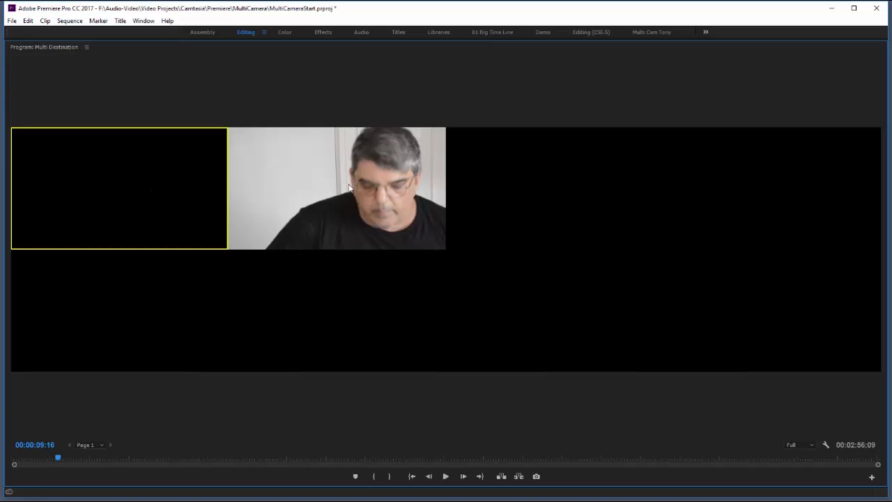
# Select the second camera angle and scrub through roughly the first sixteen seconds.
pyautogui.click(337, 188)
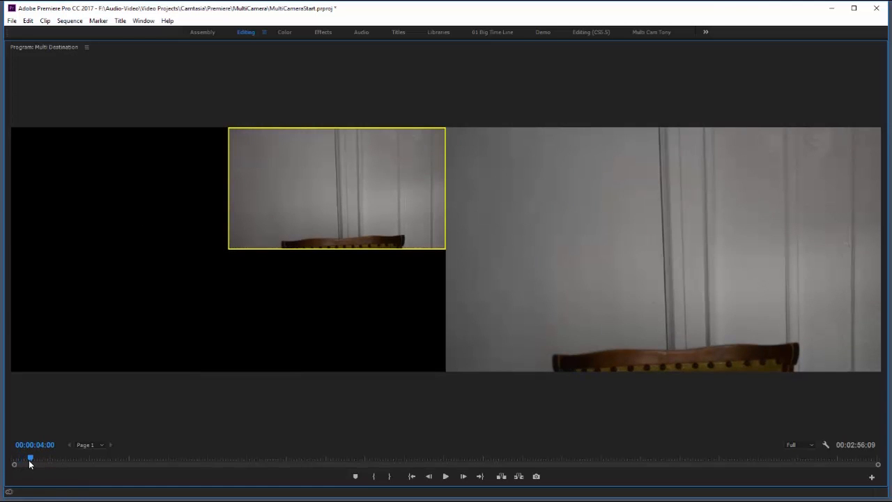
pyautogui.moveTo(31, 457); pyautogui.dragTo(42, 458)
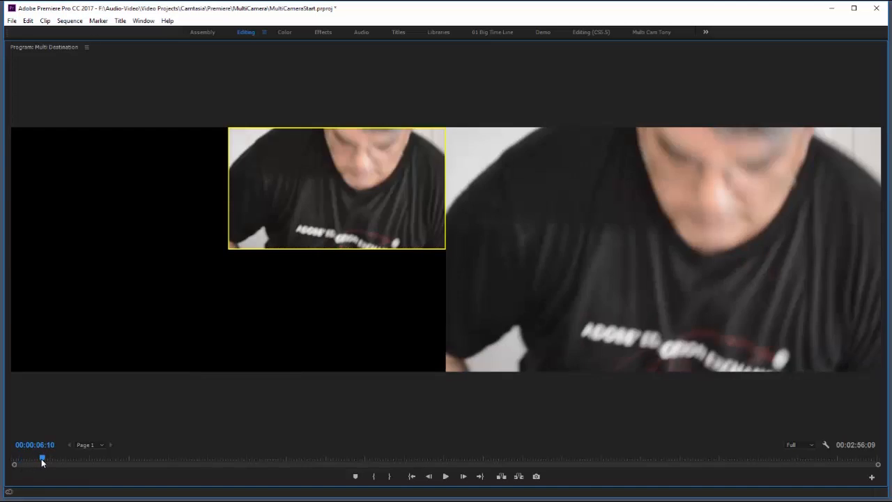
pyautogui.moveTo(42, 458); pyautogui.dragTo(57, 458)
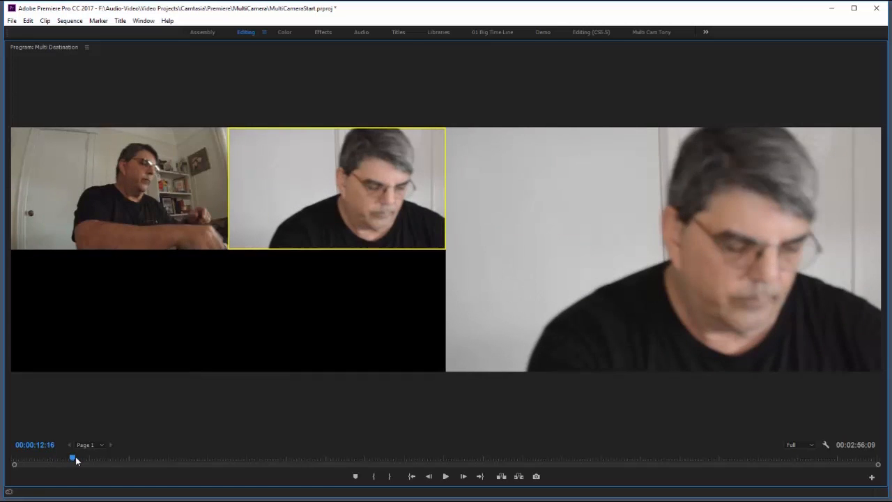
pyautogui.moveTo(72, 457); pyautogui.dragTo(85, 456)
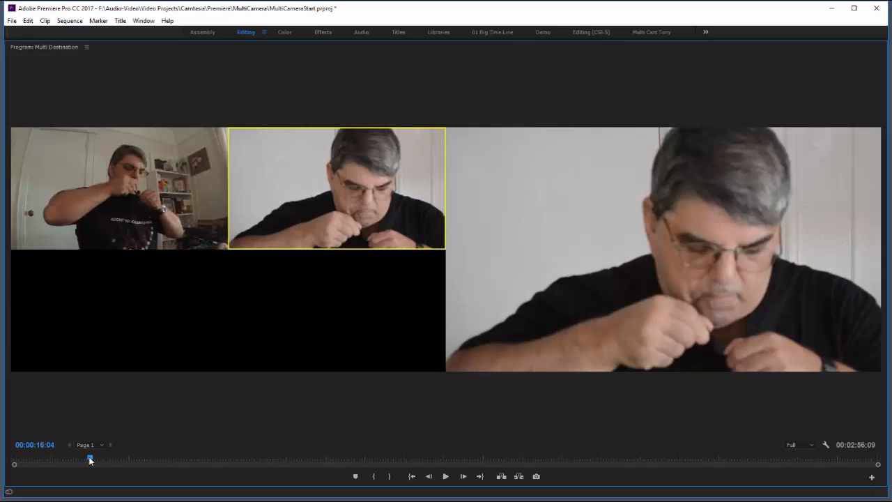
pyautogui.moveTo(89, 459); pyautogui.dragTo(97, 459)
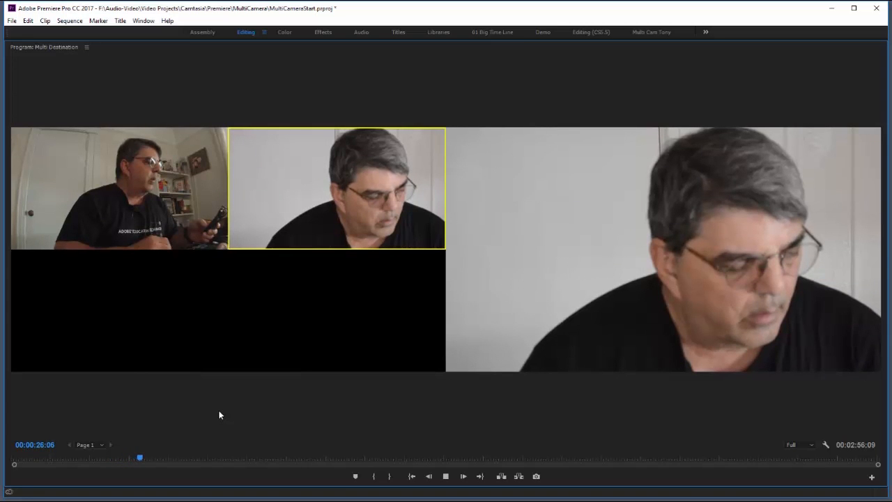
# Start and stop multicam playback in the enlarged Program Monitor.
pyautogui.click(446, 476)
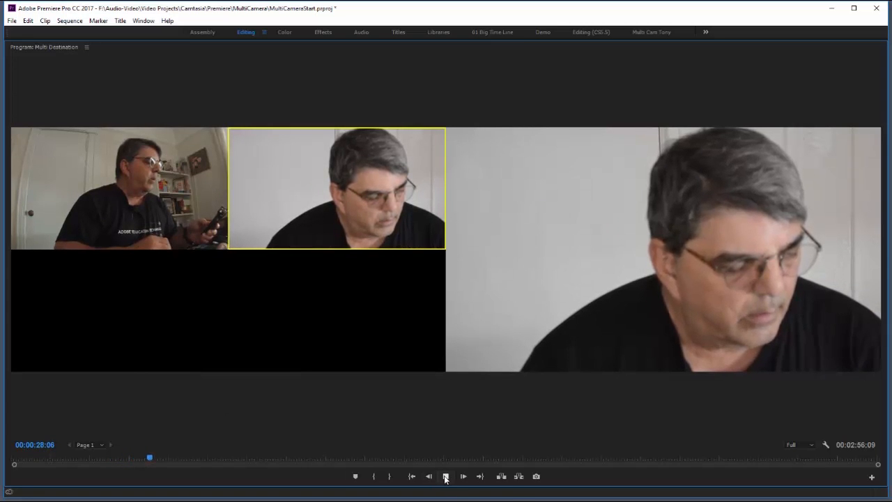
pyautogui.click(445, 476)
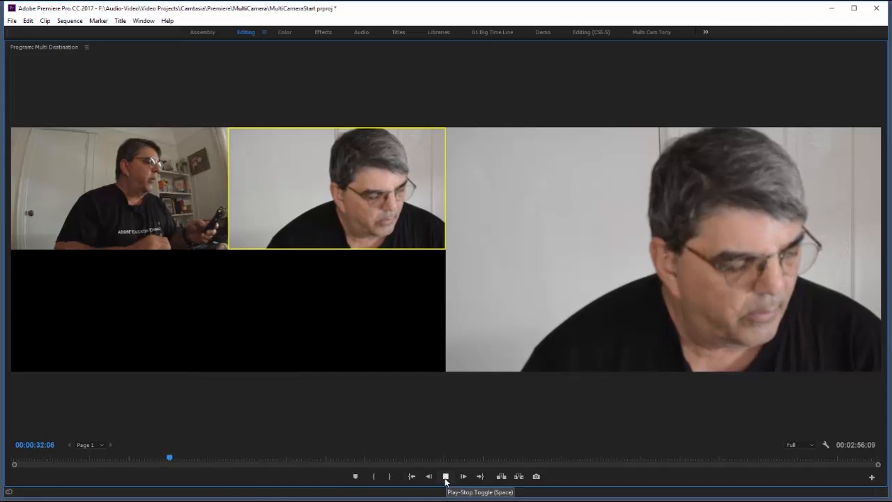
pyautogui.click(446, 476)
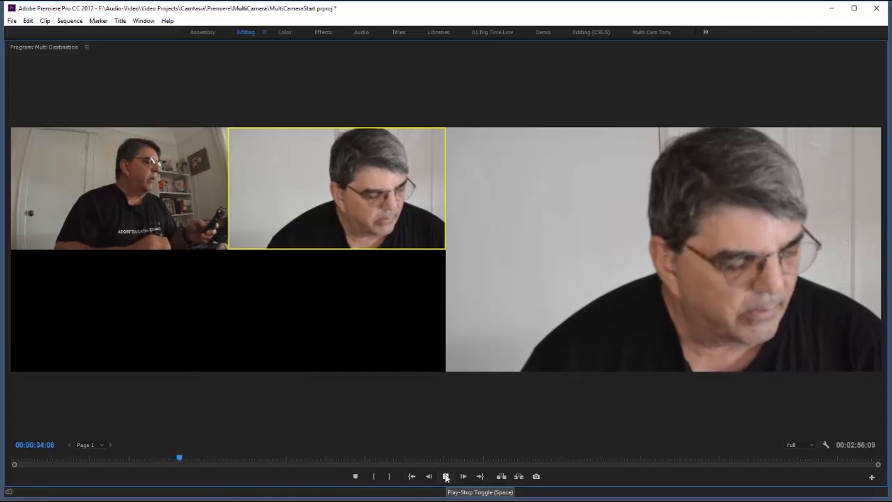
pyautogui.click(445, 476)
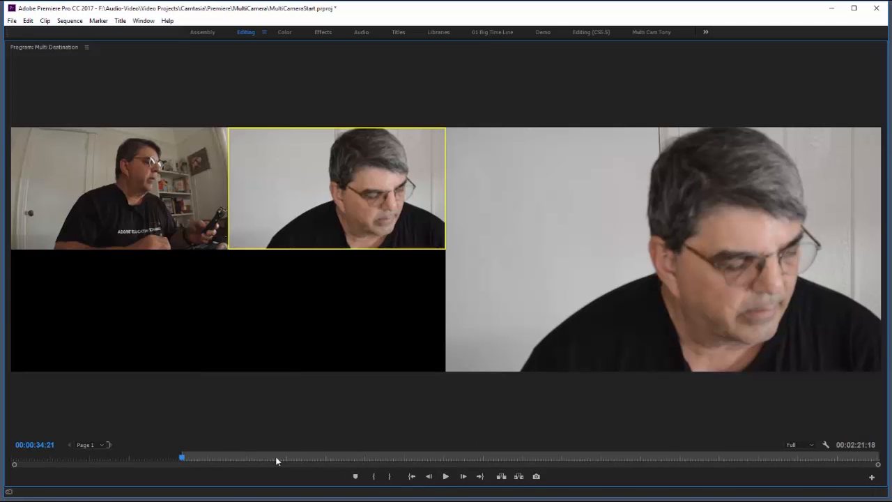
pyautogui.moveTo(473, 430)
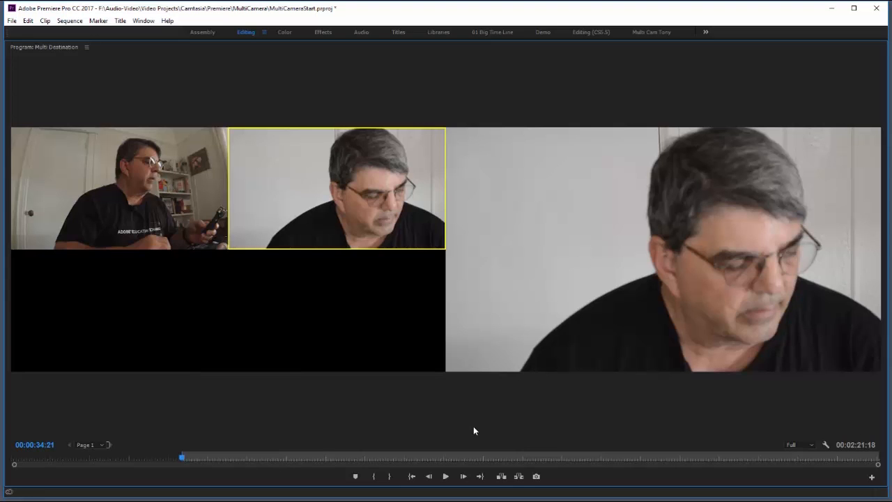
pyautogui.moveTo(467, 426)
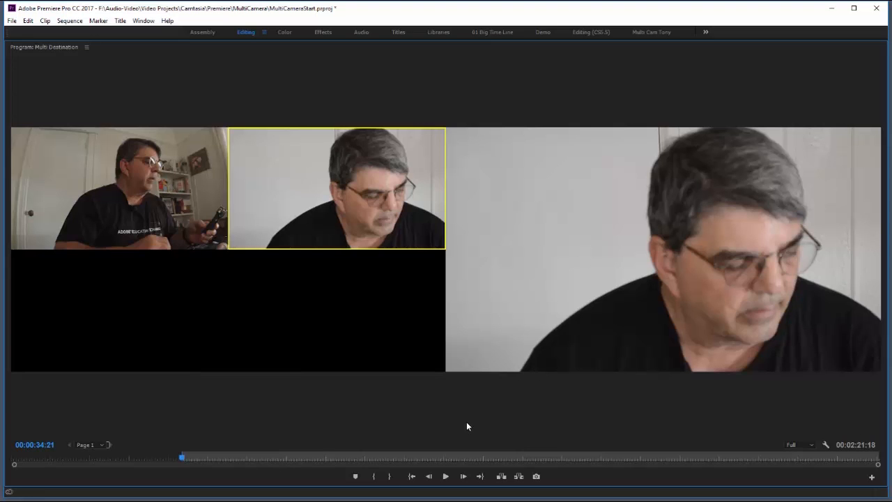
pyautogui.moveTo(127, 183)
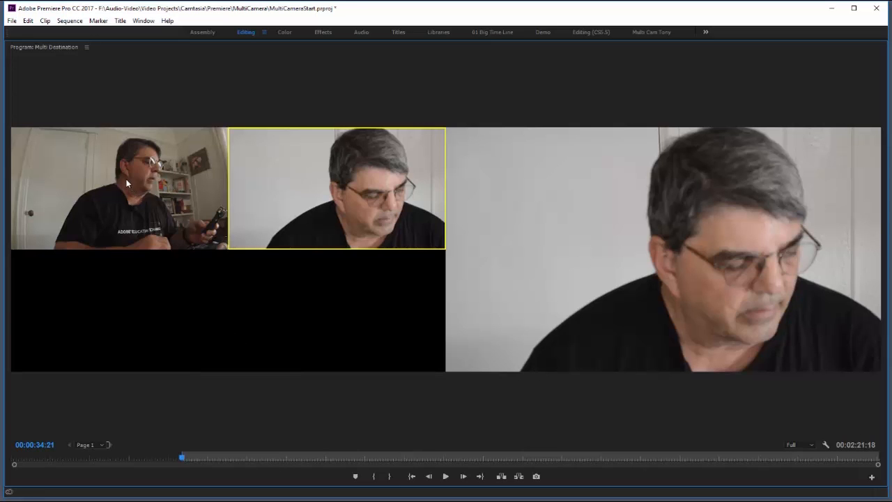
pyautogui.moveTo(134, 188)
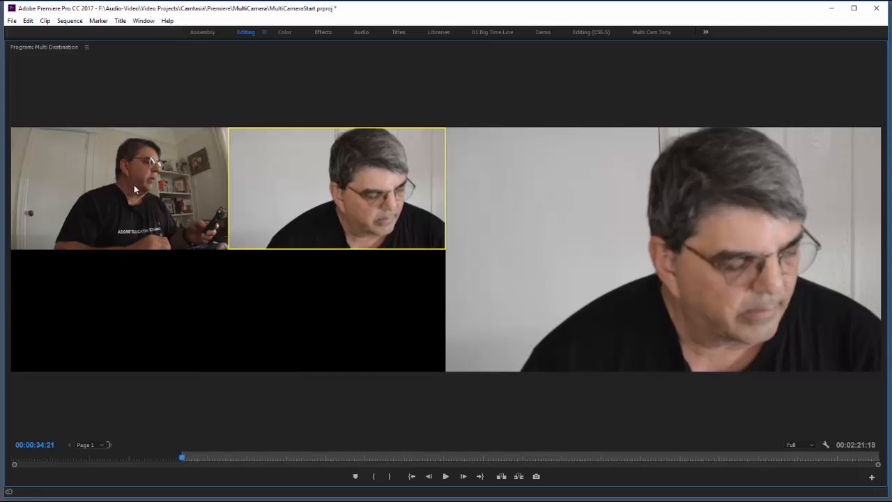
pyautogui.moveTo(199, 177)
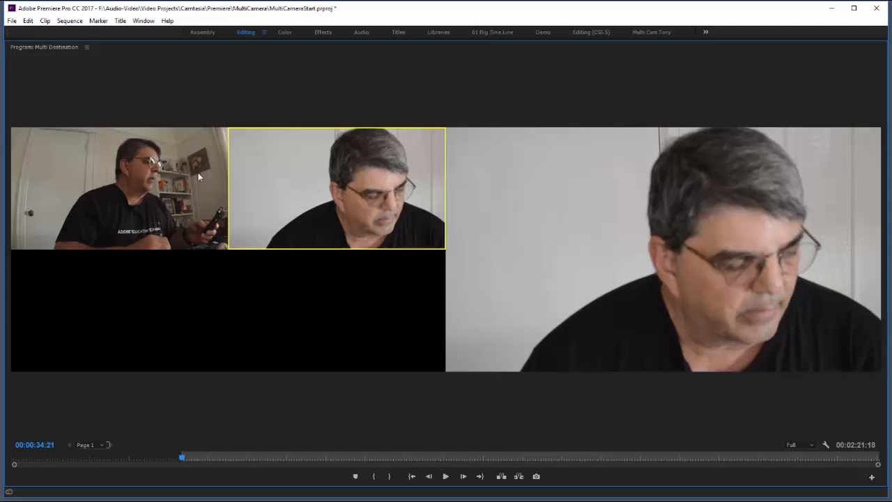
pyautogui.moveTo(298, 185)
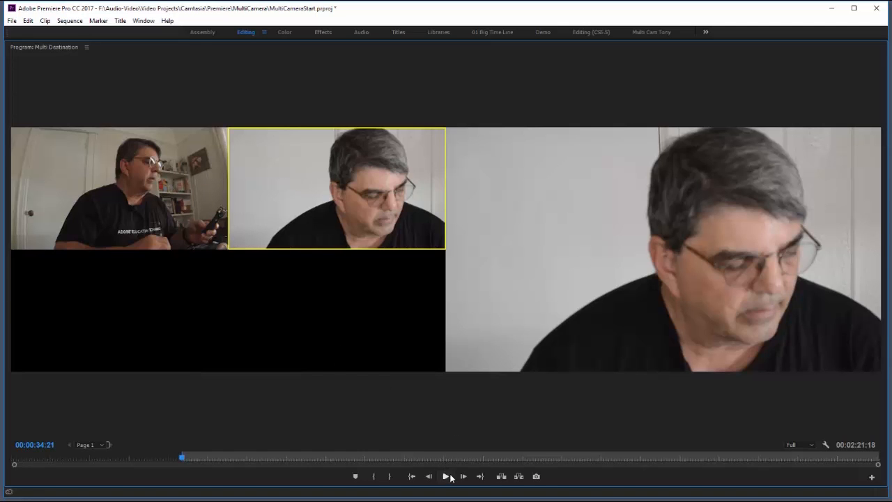
pyautogui.moveTo(444, 476)
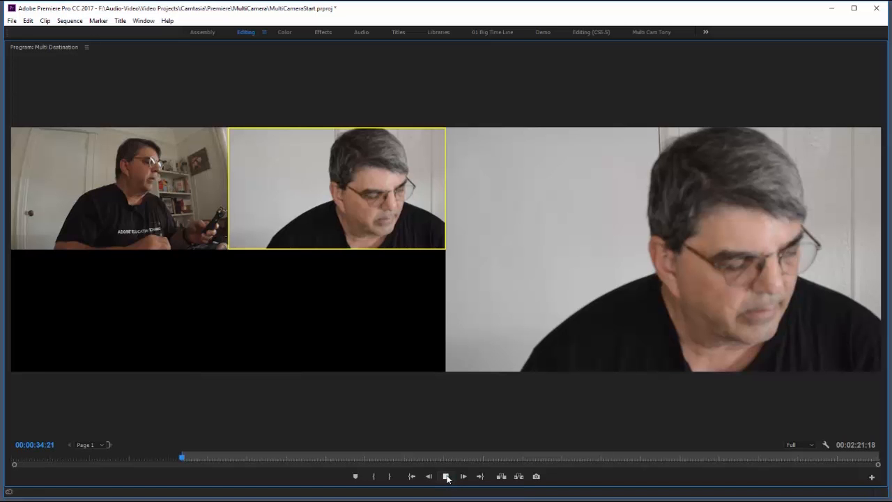
# Play Multi Destination and click angle thumbnails to record live cuts, including the wide room camera.
pyautogui.click(463, 476)
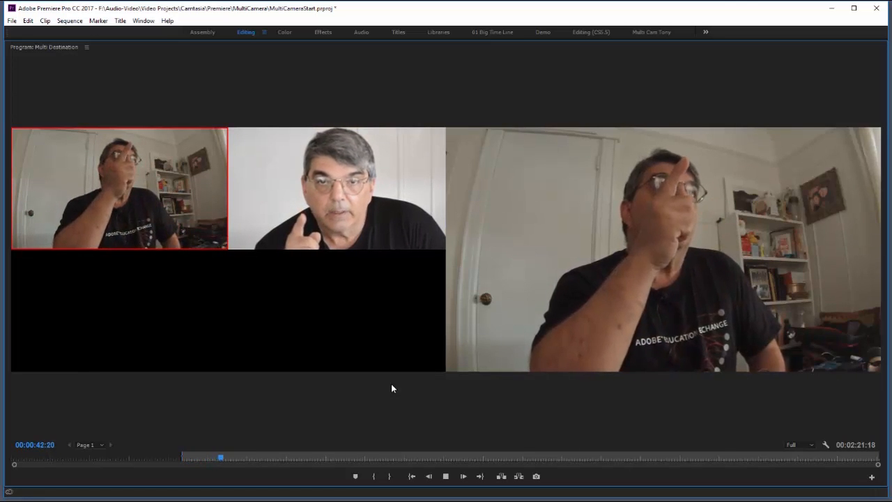
pyautogui.click(462, 476)
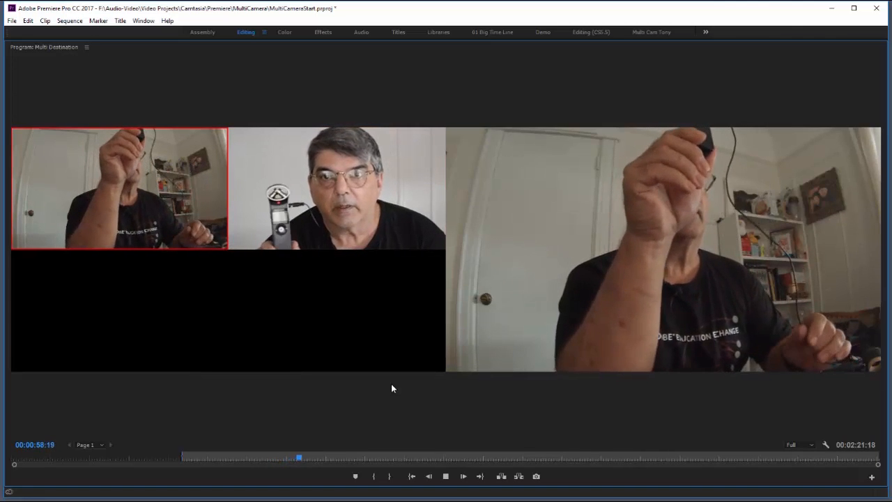
pyautogui.click(336, 188)
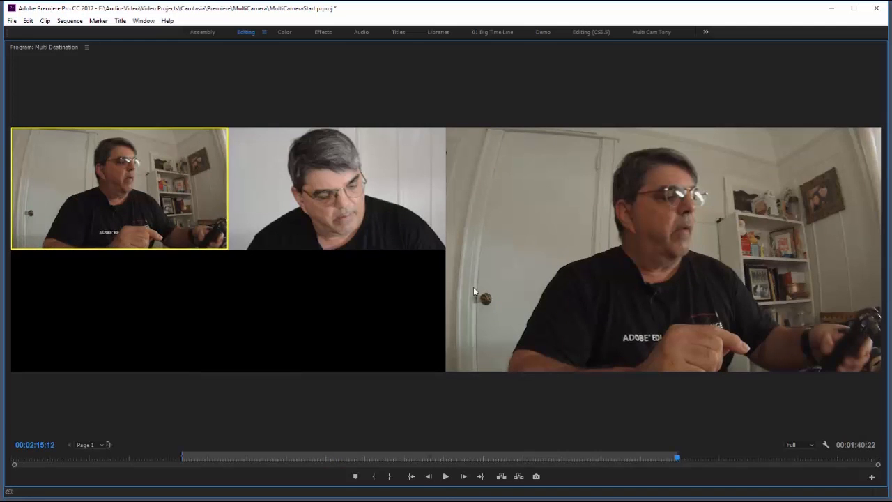
pyautogui.moveTo(448, 94)
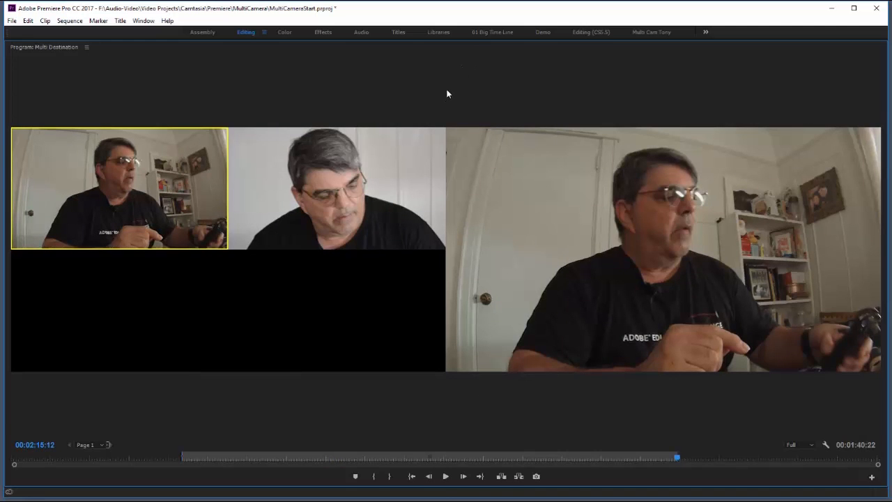
pyautogui.moveTo(456, 117)
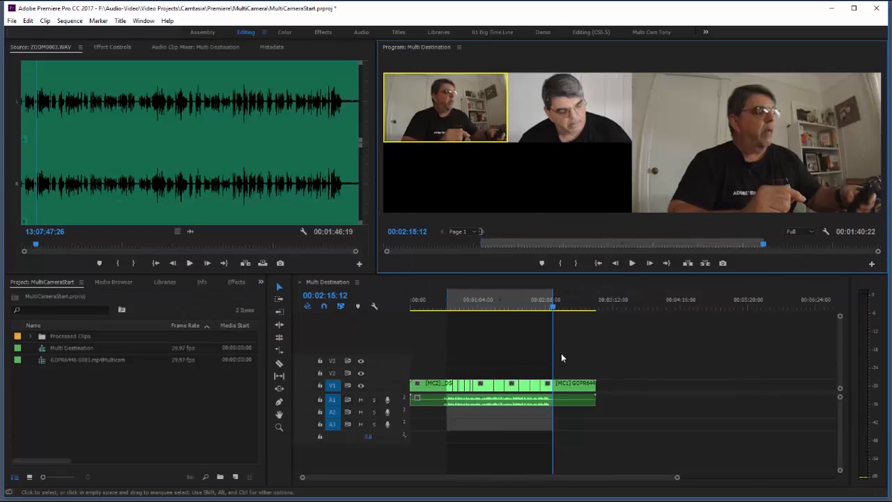
# Restore the Program Monitor and move the playhead to the start, ~14 s and ~29 s.
pyautogui.click(551, 310)
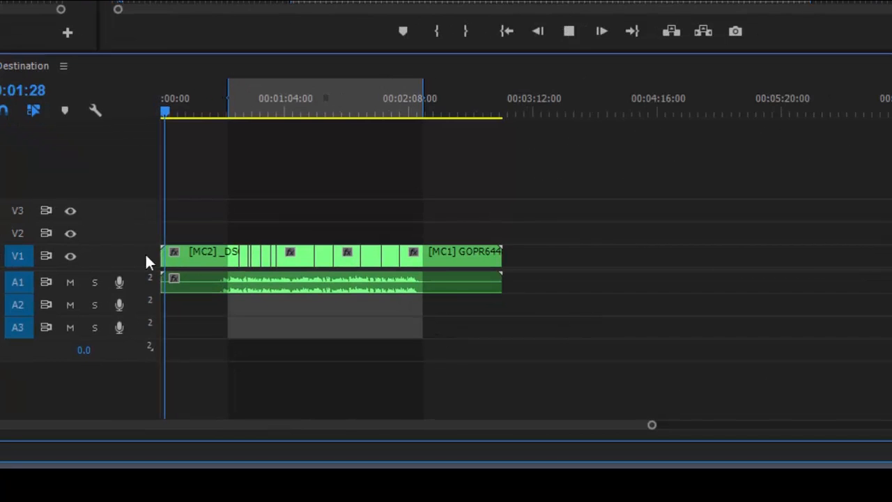
pyautogui.click(167, 113)
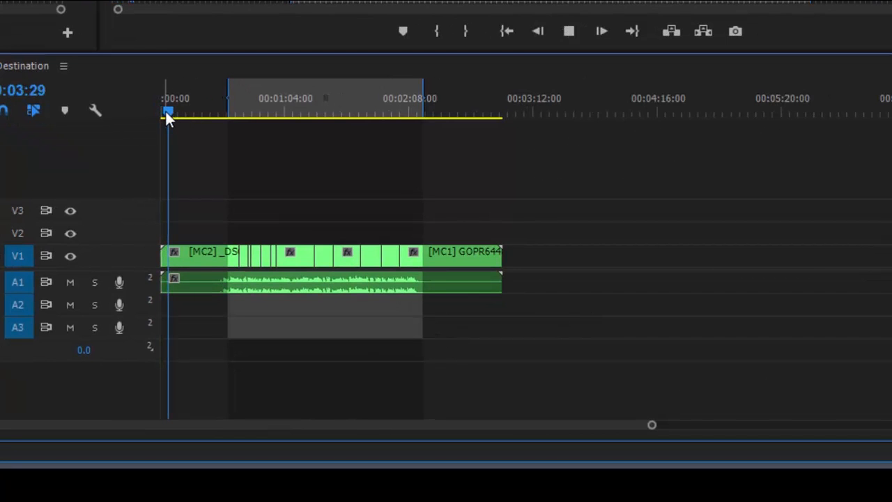
pyautogui.click(569, 31)
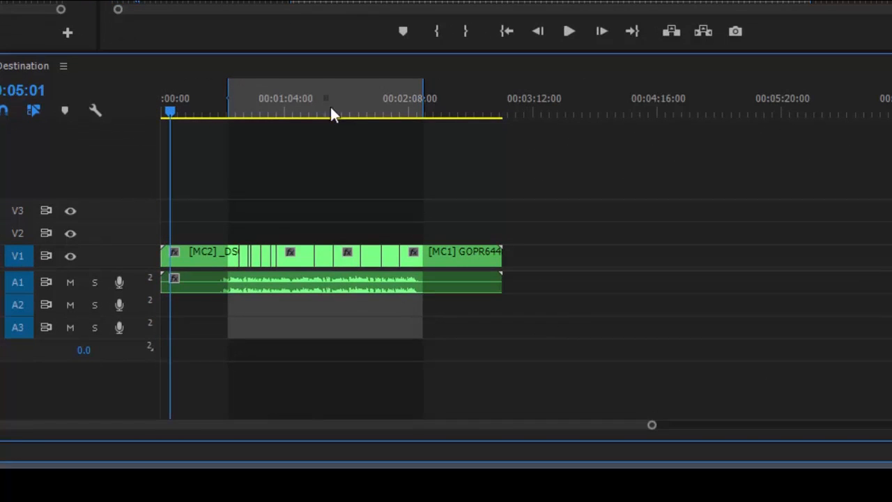
pyautogui.moveTo(638, 206)
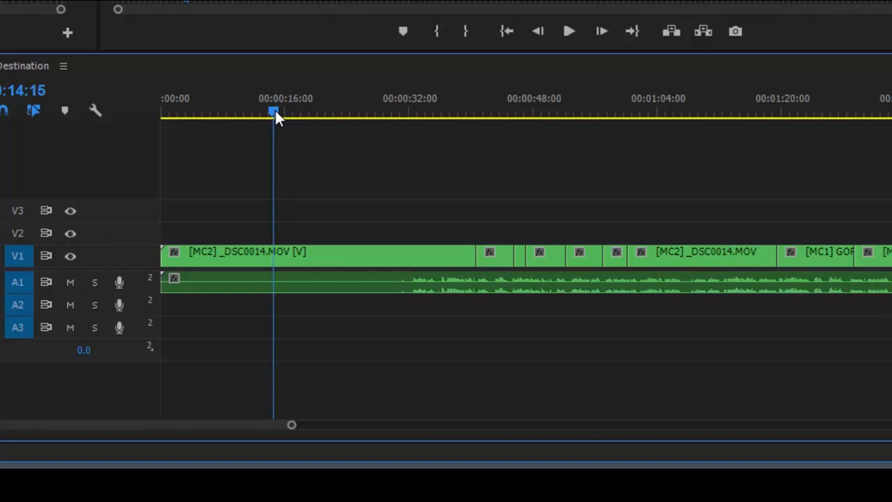
pyautogui.click(402, 111)
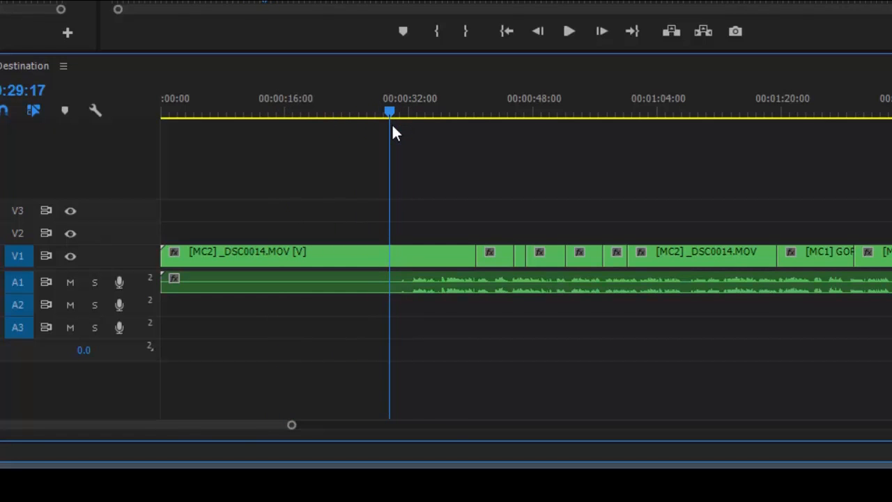
pyautogui.click(569, 31)
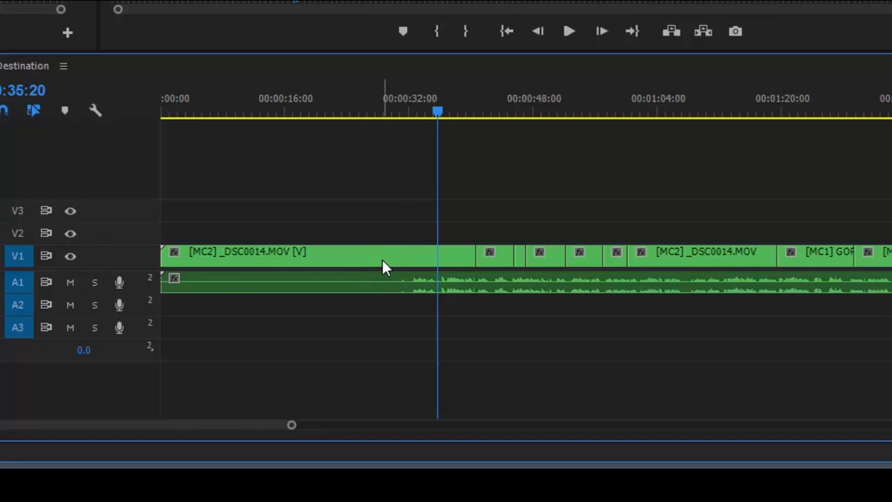
pyautogui.moveTo(164, 258)
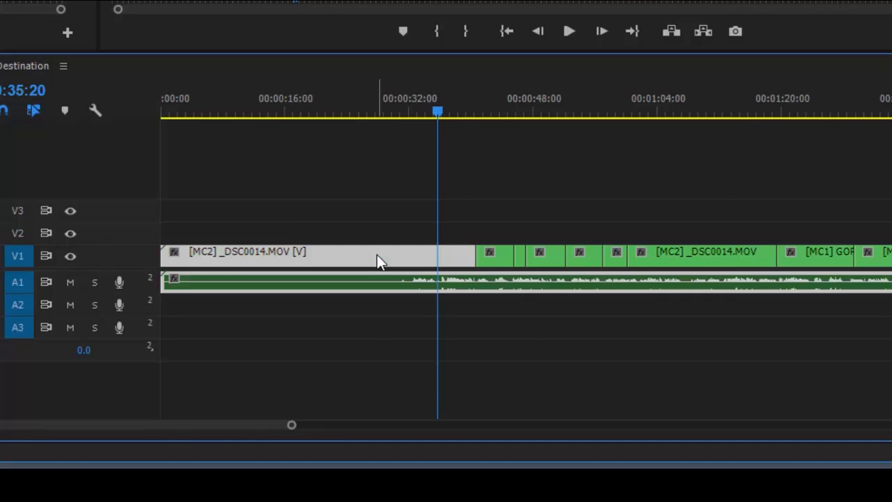
pyautogui.moveTo(380, 261)
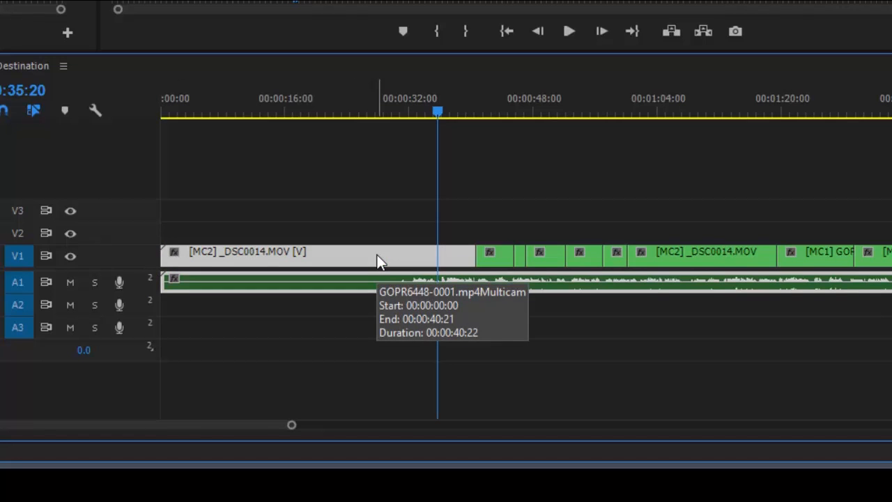
pyautogui.moveTo(243, 277)
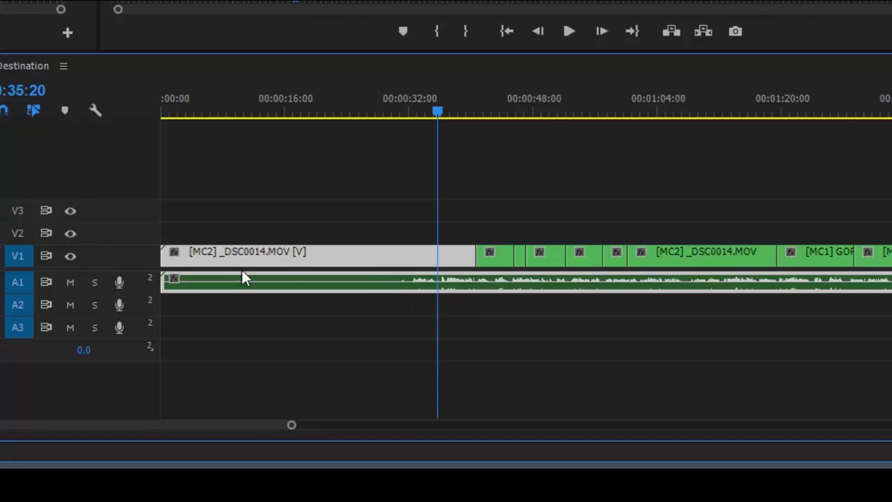
pyautogui.moveTo(446, 256)
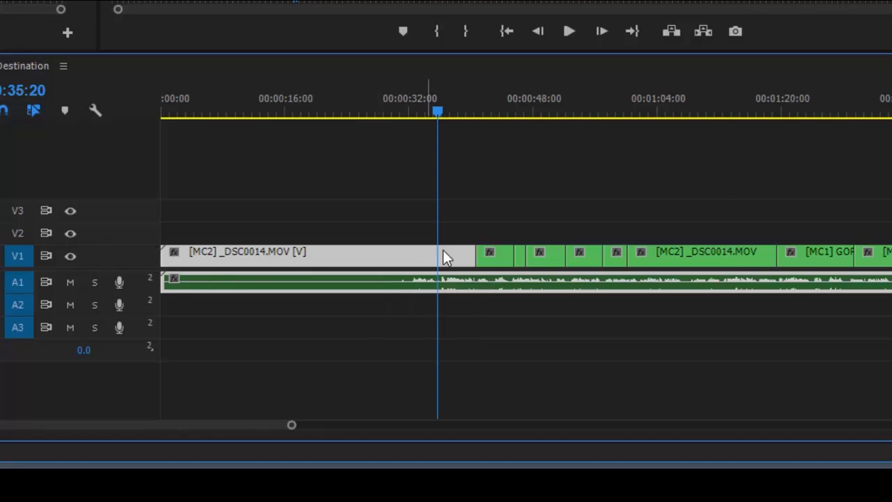
pyautogui.moveTo(237, 214)
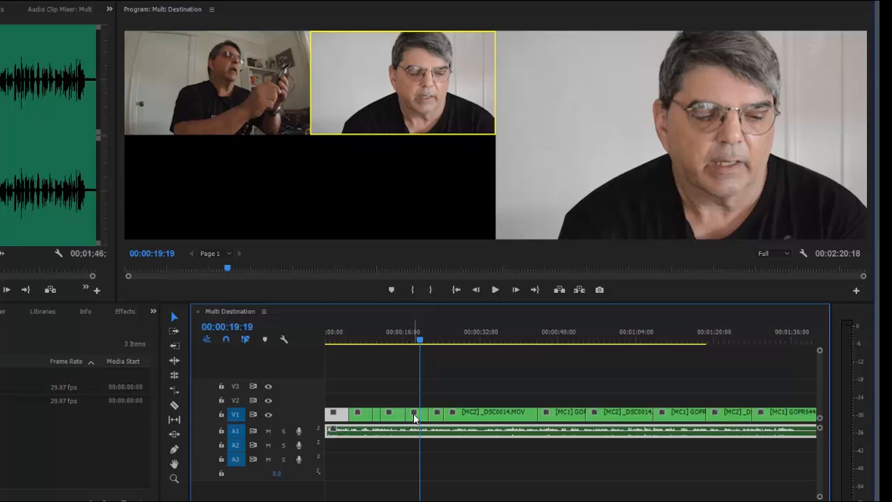
pyautogui.moveTo(416, 416)
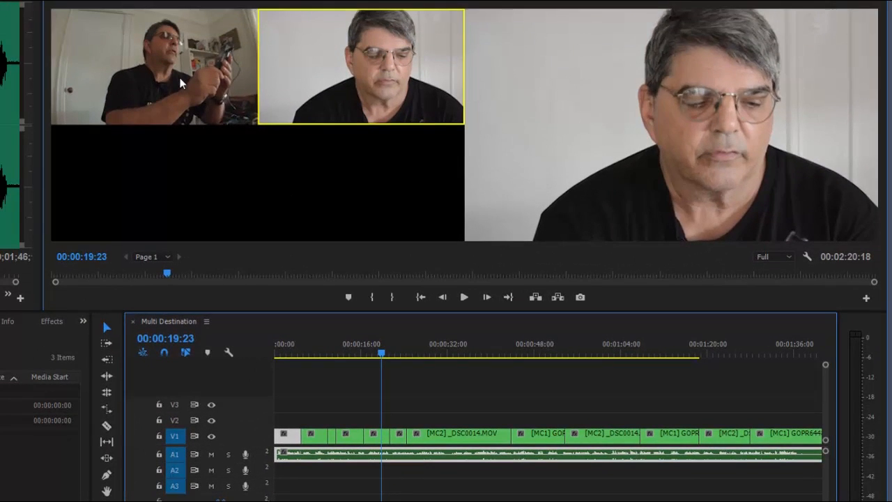
# Switch the shot near 19 seconds to the wide camera and reposition the playhead.
pyautogui.click(153, 66)
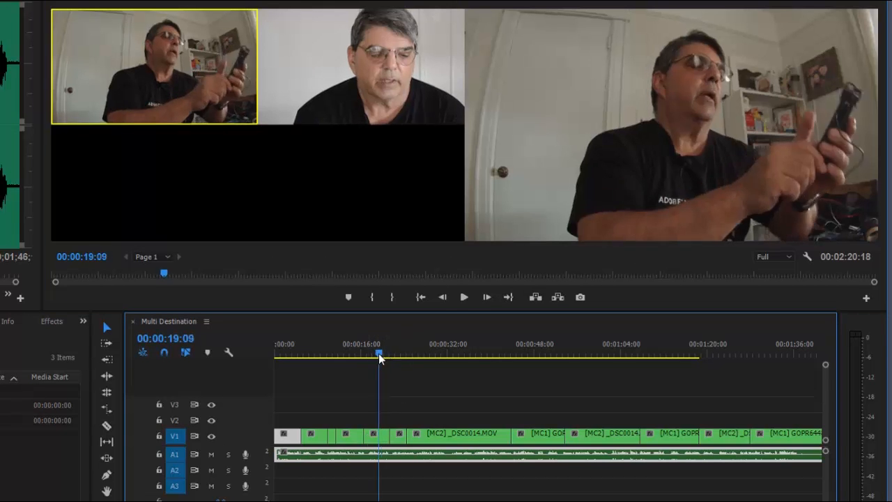
pyautogui.click(463, 296)
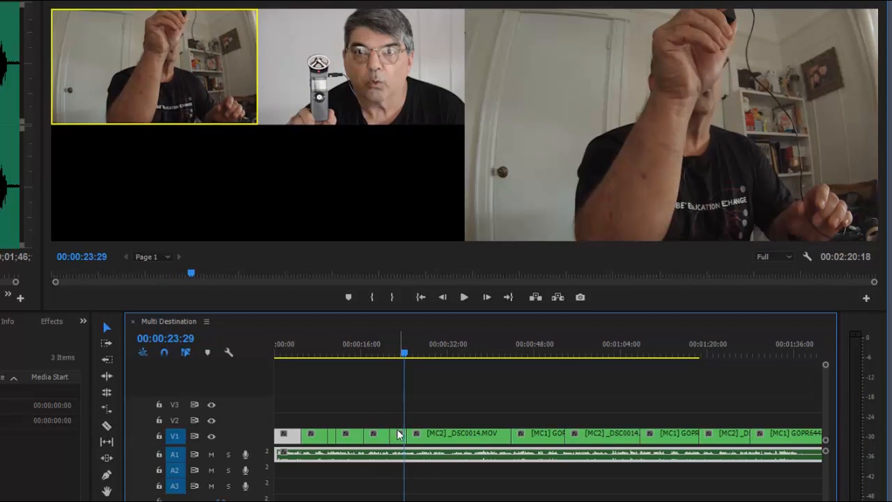
pyautogui.click(374, 355)
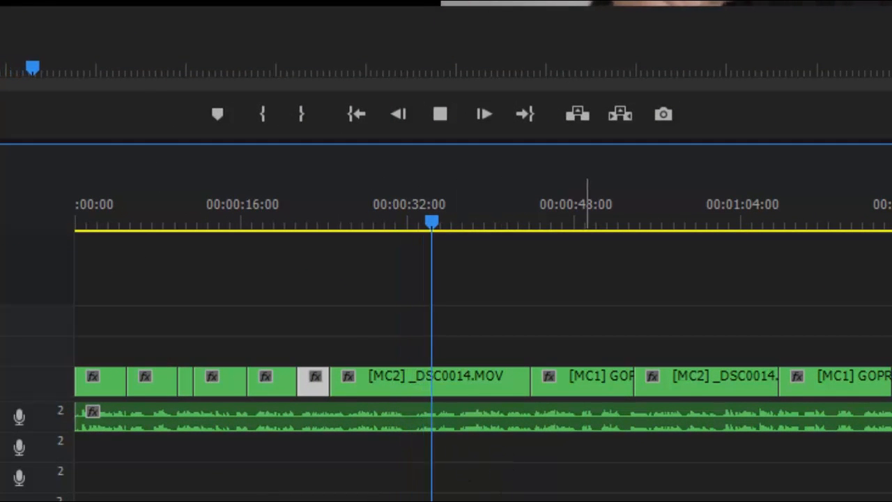
# Park the playhead at 36 seconds and scrub through the shots around it.
pyautogui.click(440, 114)
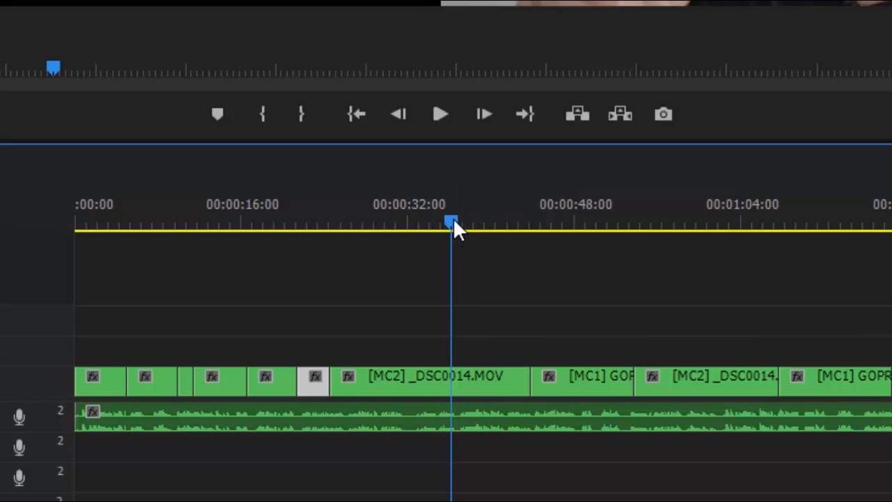
pyautogui.moveTo(223, 34)
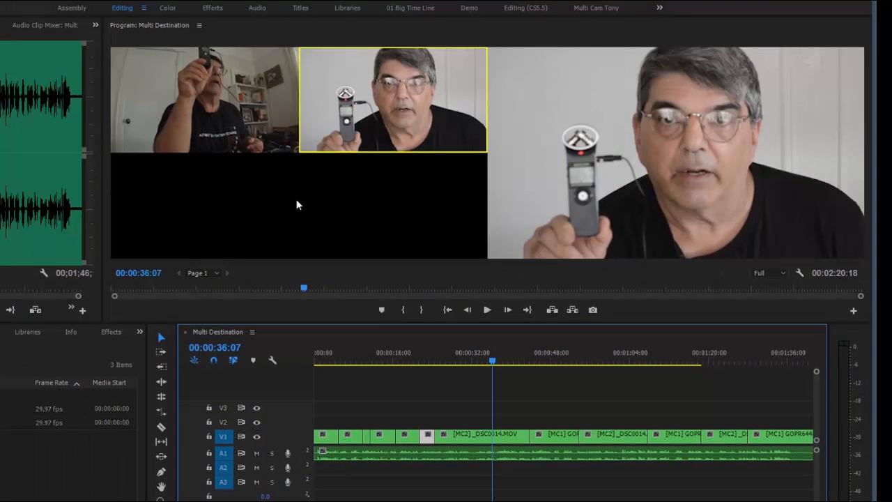
pyautogui.moveTo(462, 385)
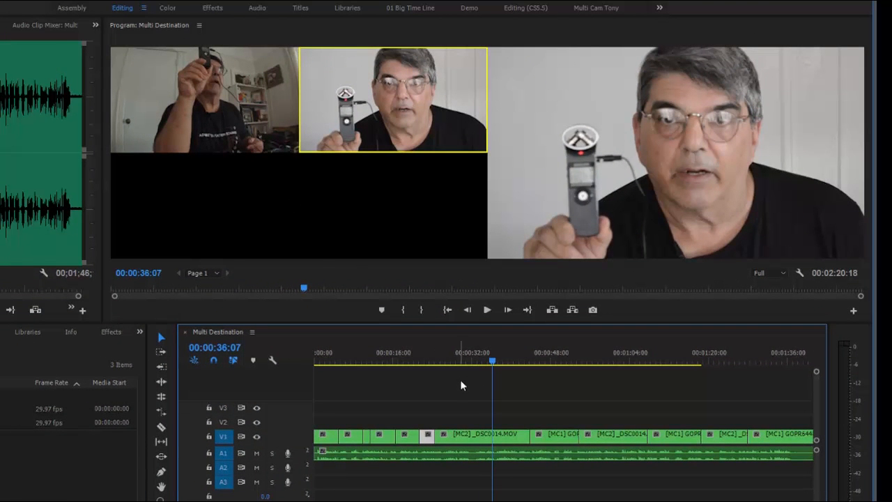
pyautogui.moveTo(255, 141)
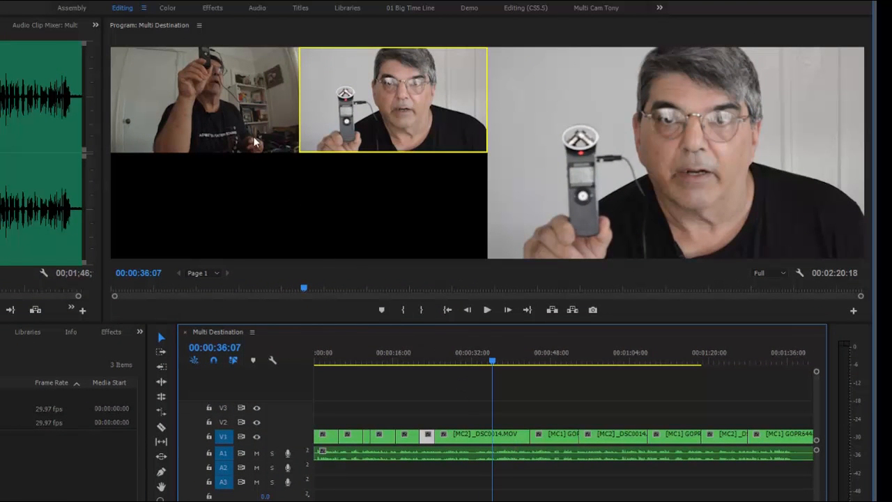
pyautogui.moveTo(494, 444)
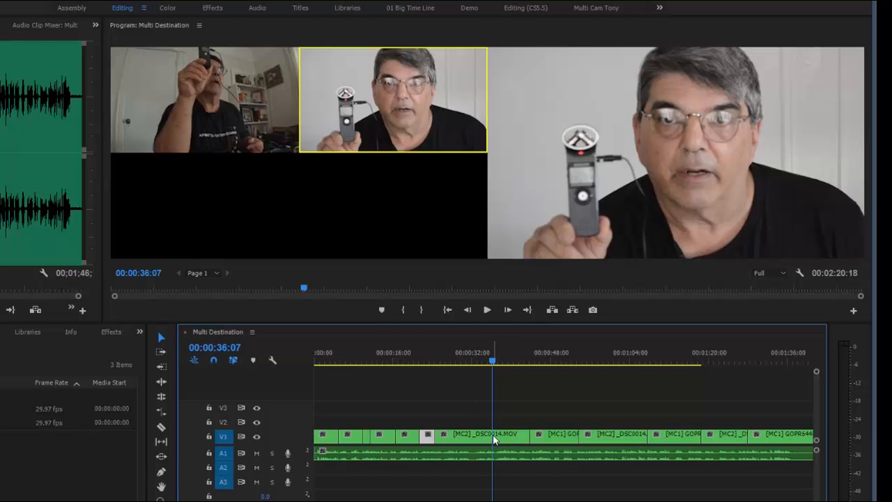
pyautogui.moveTo(227, 116)
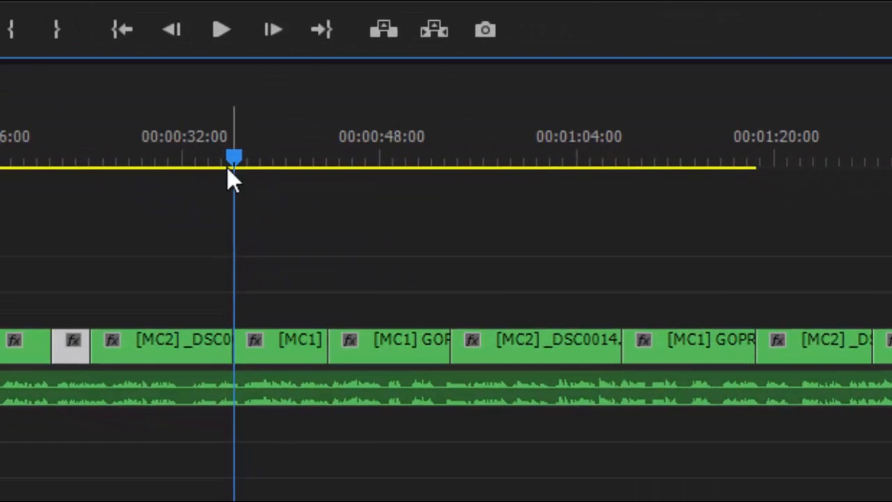
pyautogui.moveTo(233, 156); pyautogui.dragTo(262, 157)
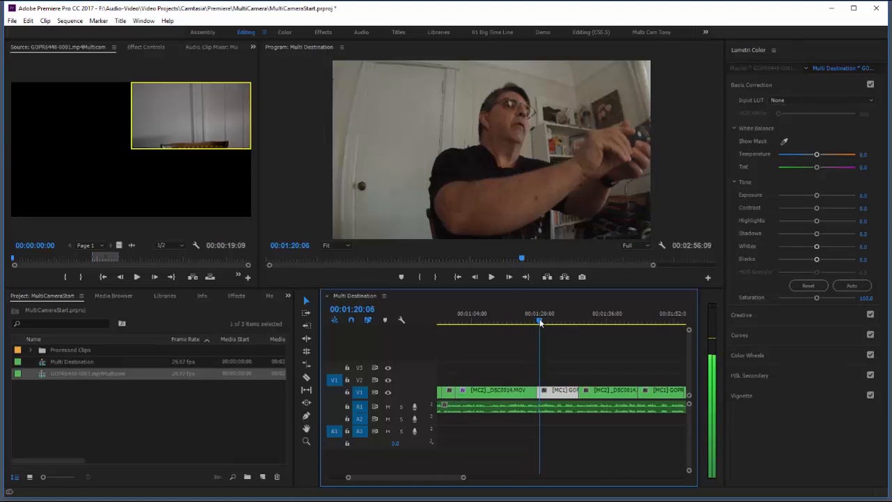
# Preview Multi Destination near 1:18, then open GOPR6448-0001.mp4Multicam in its own timeline.
pyautogui.click(537, 322)
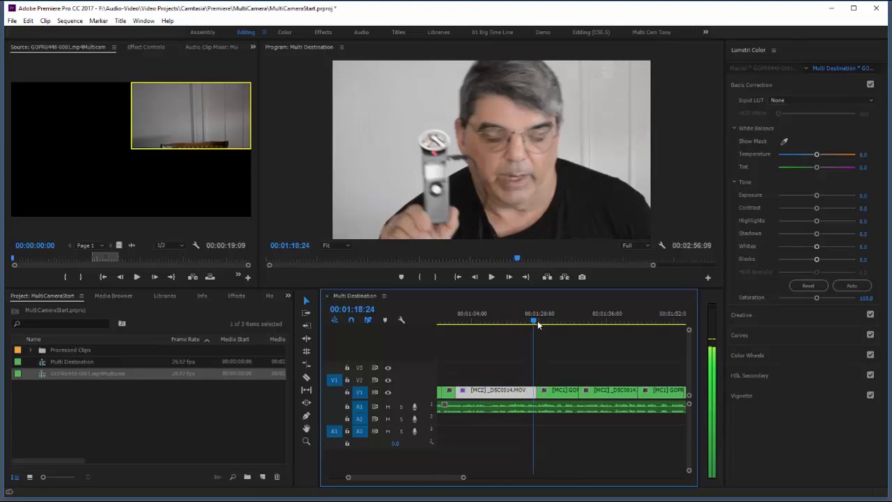
pyautogui.click(525, 322)
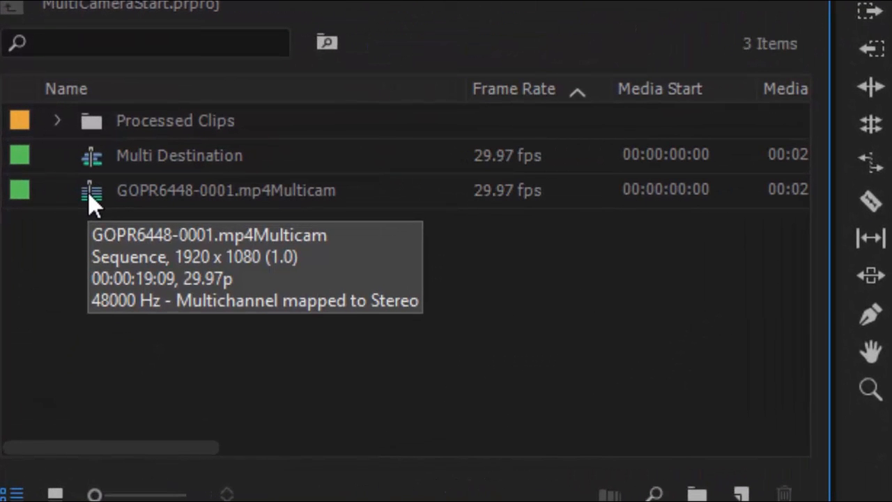
pyautogui.rightClick(225, 189)
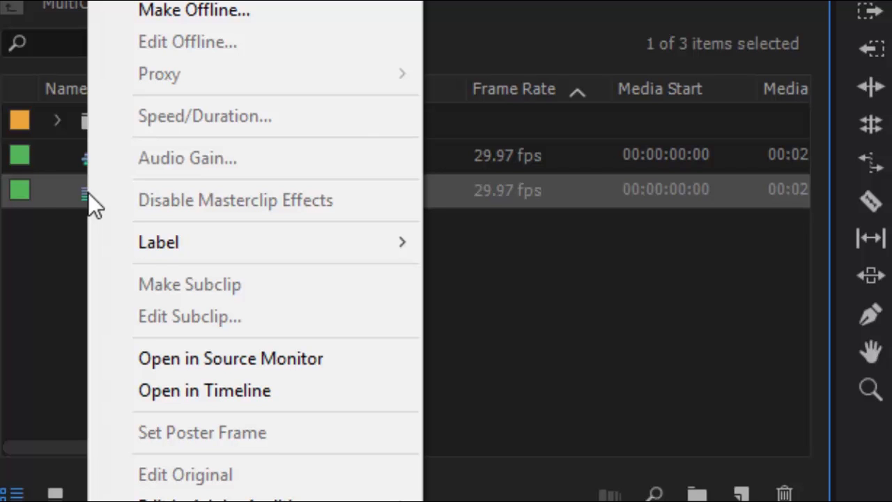
pyautogui.moveTo(204, 390)
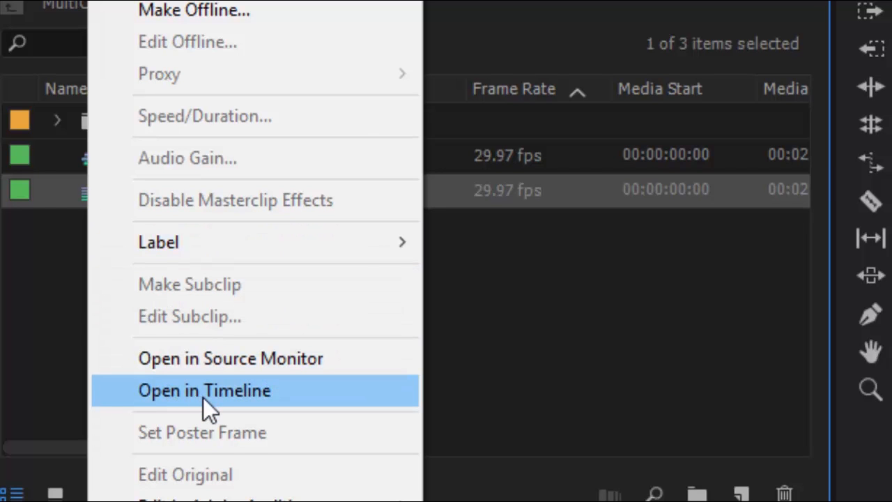
pyautogui.click(204, 390)
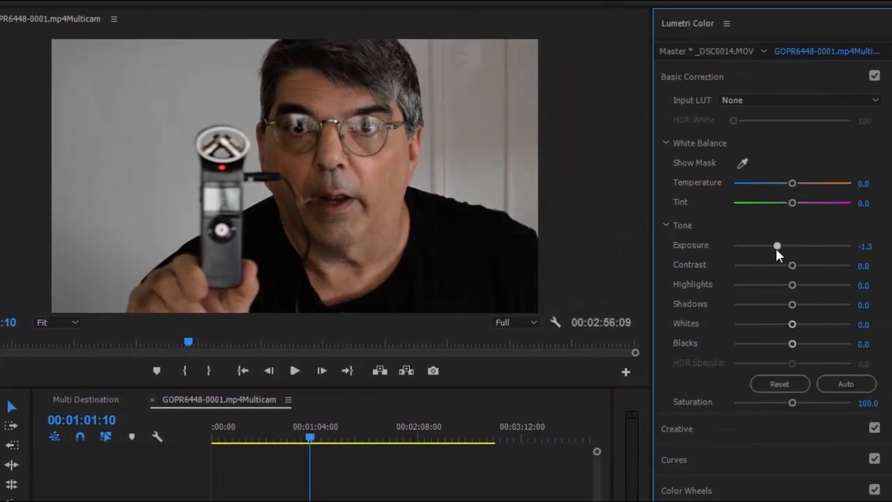
# Set the _DSC0014.MOV master's Lumetri exposure to about -0.9.
pyautogui.moveTo(777, 245); pyautogui.dragTo(781, 246)
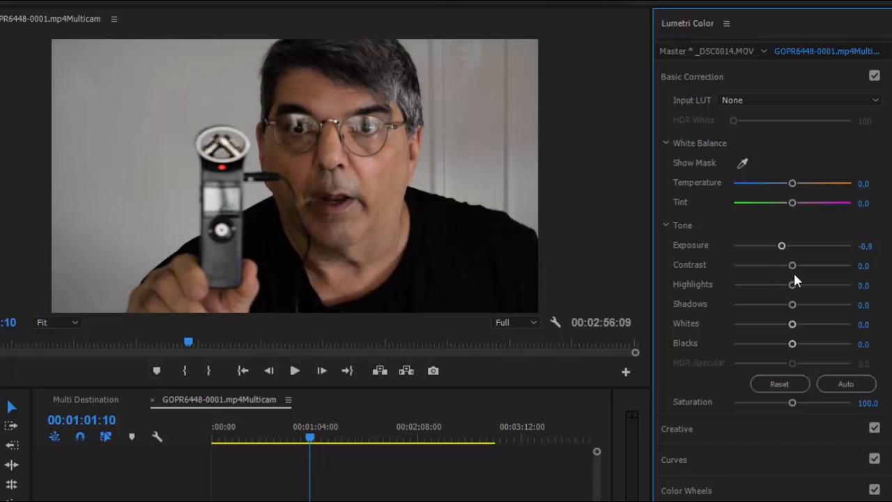
pyautogui.moveTo(791, 265); pyautogui.dragTo(766, 265)
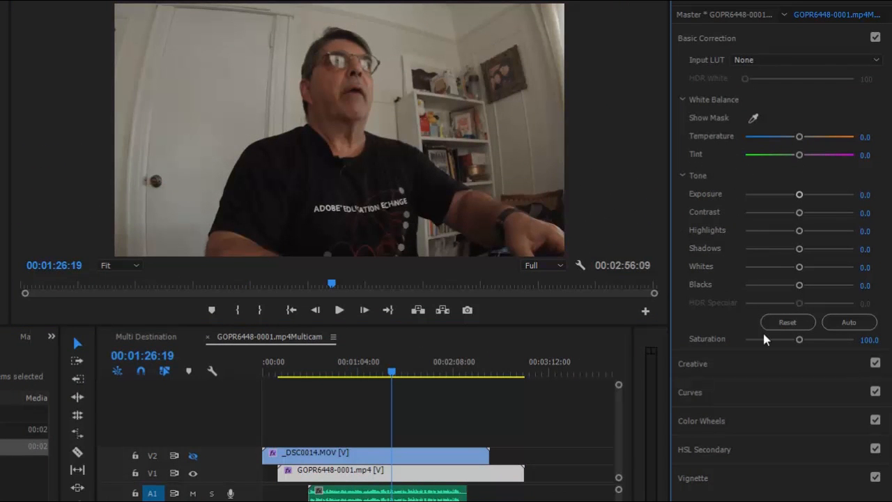
# Drop the GOPR6448-0001 master's saturation to 0 and return to Multi Destination.
pyautogui.moveTo(799, 339); pyautogui.dragTo(785, 340)
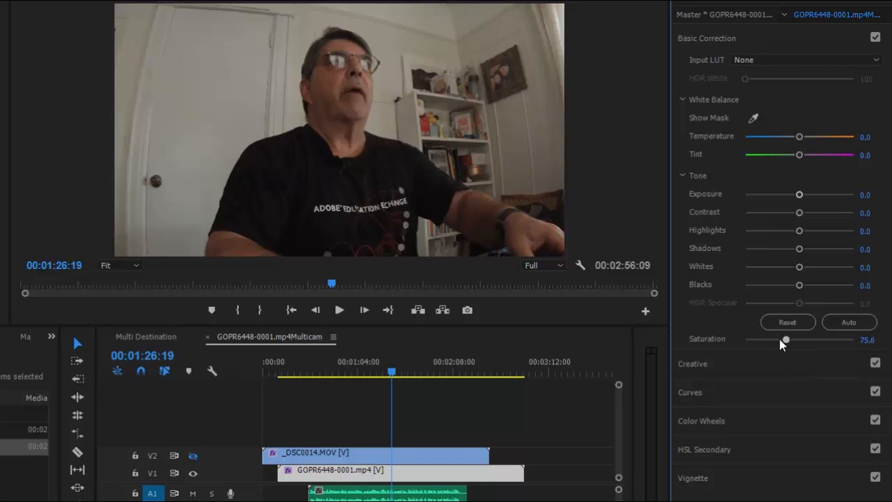
pyautogui.moveTo(786, 339); pyautogui.dragTo(745, 339)
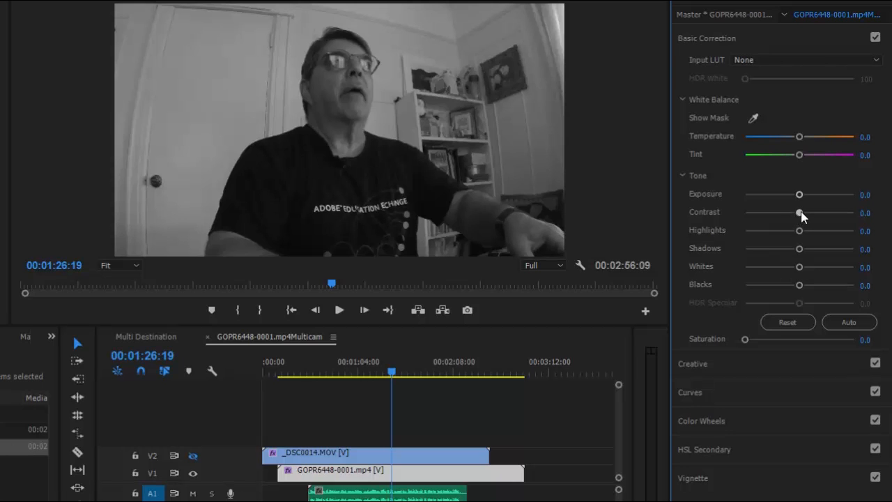
pyautogui.moveTo(799, 212); pyautogui.dragTo(800, 213)
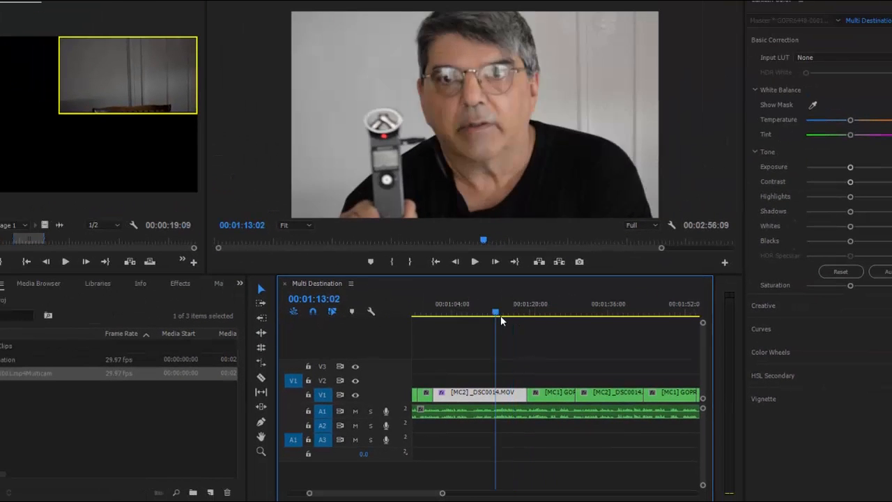
pyautogui.click(626, 313)
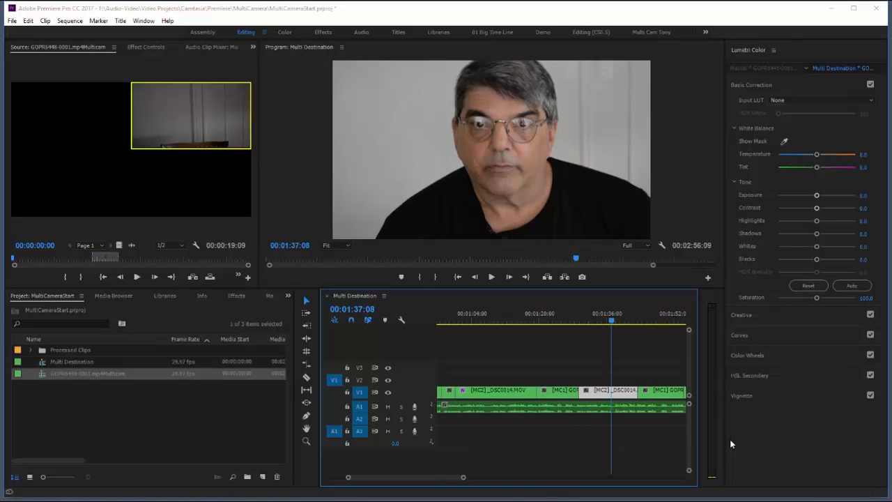
# Close Lumetri Color, duplicate the multicam source sequence, and flatten Multi Destination's multicam clips.
pyautogui.click(773, 50)
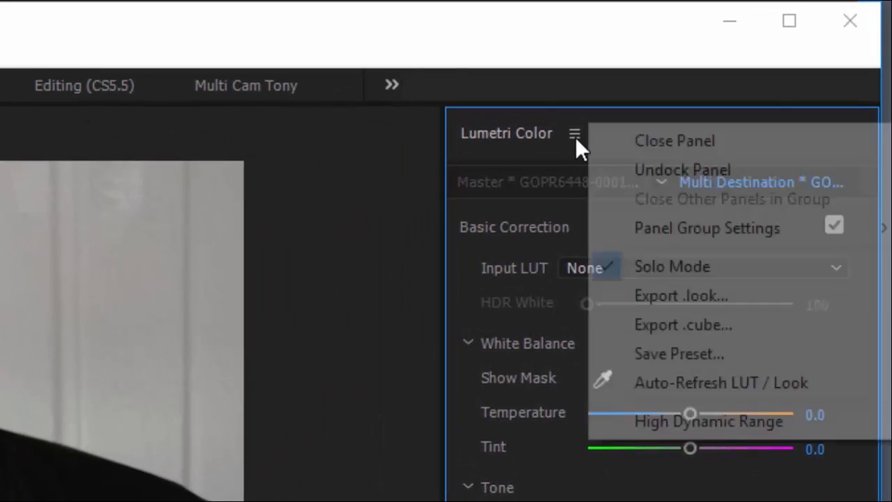
pyautogui.click(674, 140)
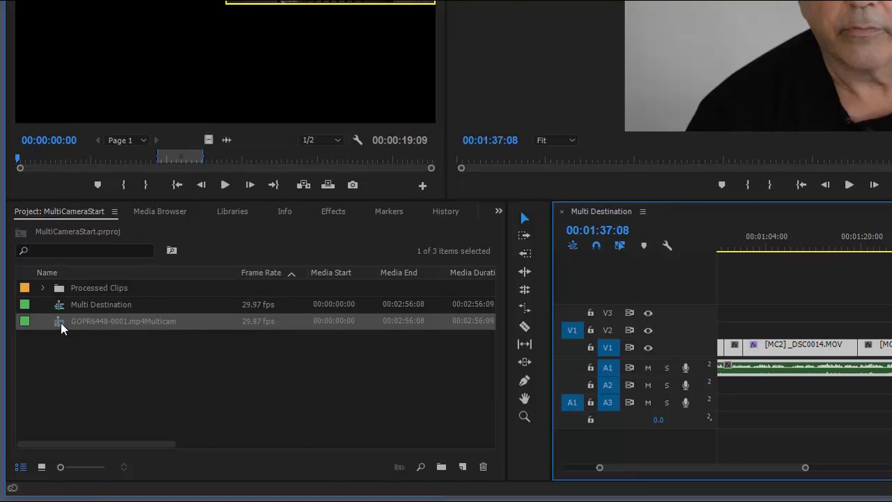
pyautogui.rightClick(122, 320)
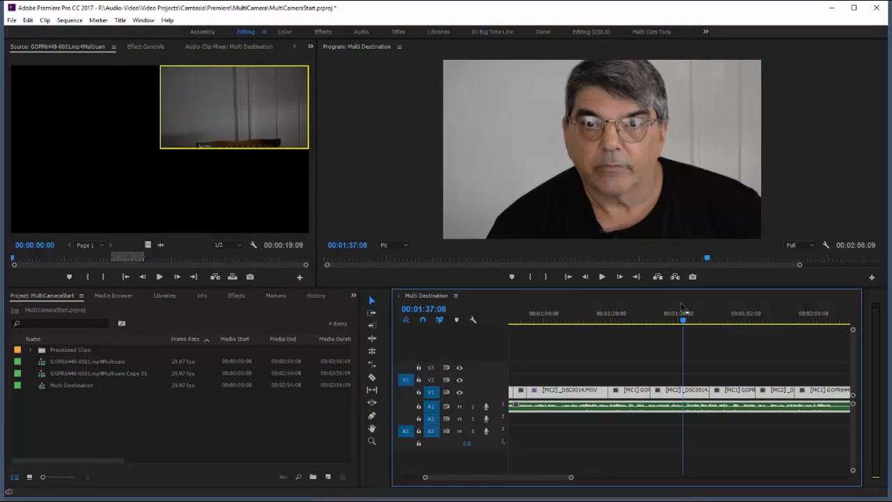
pyautogui.rightClick(690, 394)
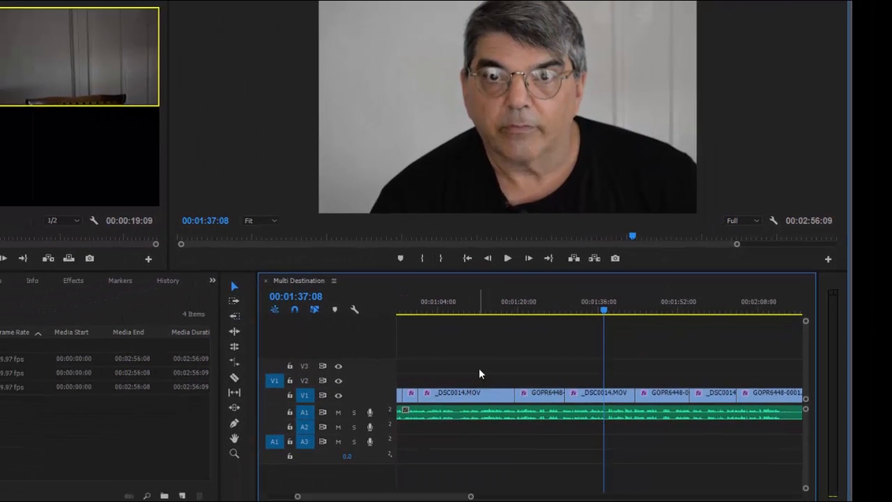
pyautogui.click(593, 309)
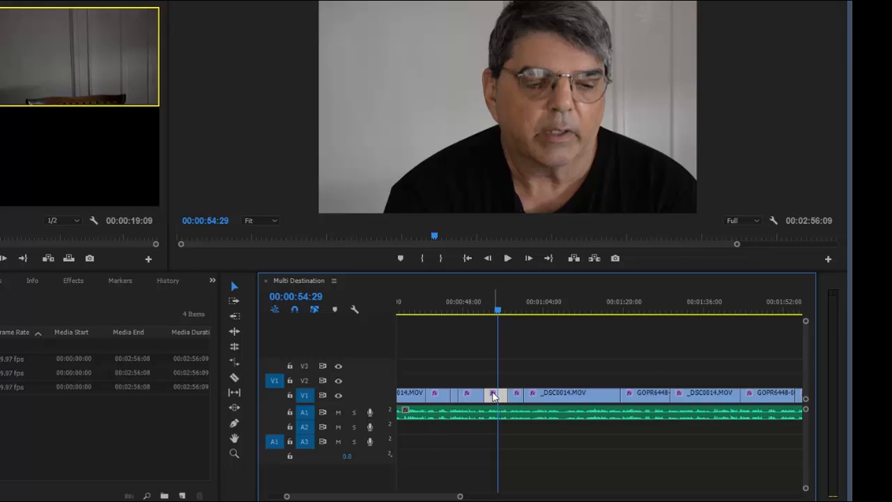
pyautogui.moveTo(494, 396)
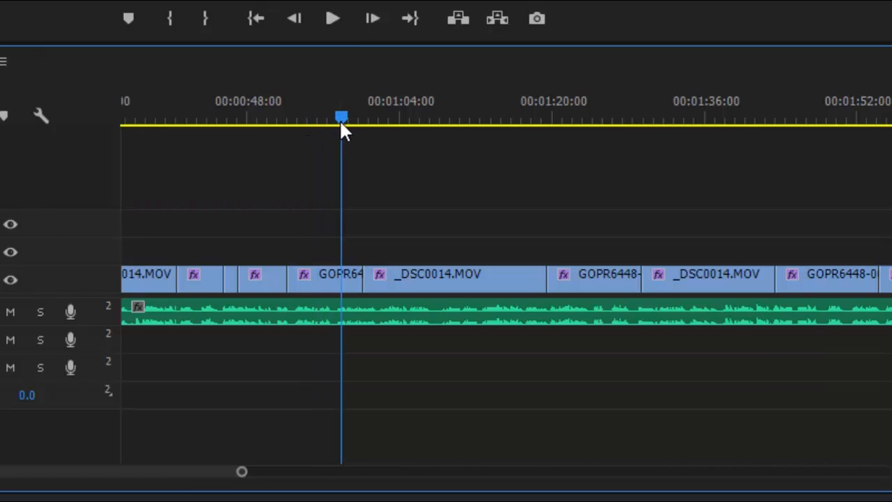
pyautogui.moveTo(341, 126); pyautogui.dragTo(362, 125)
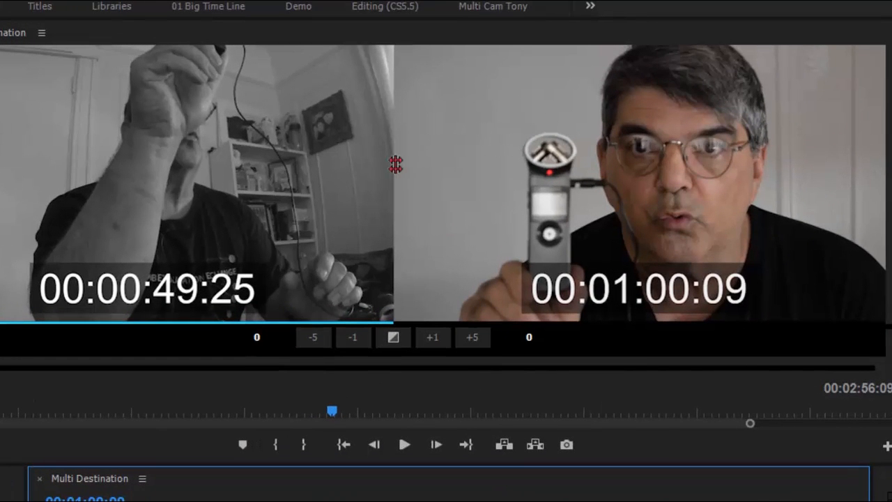
pyautogui.moveTo(395, 170)
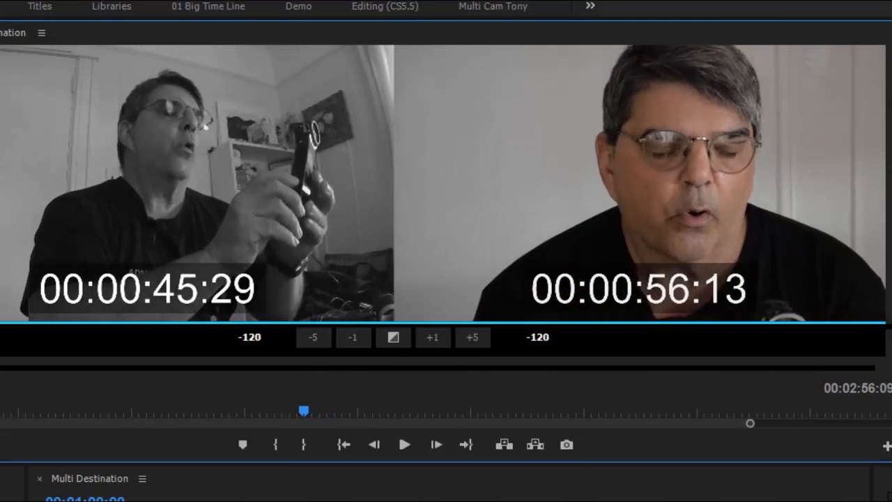
# Roll the wide-shot-to-close-up cut 93 frames earlier in Trim Monitor and review playback.
pyautogui.click(405, 444)
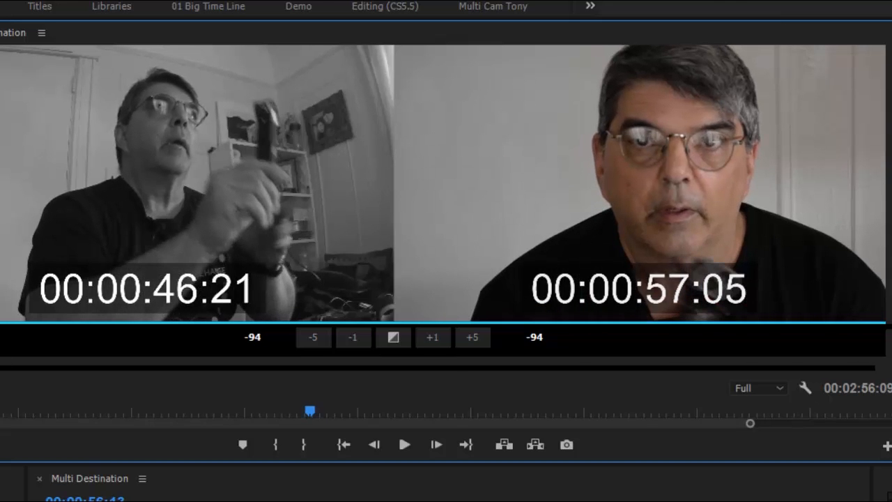
pyautogui.click(405, 444)
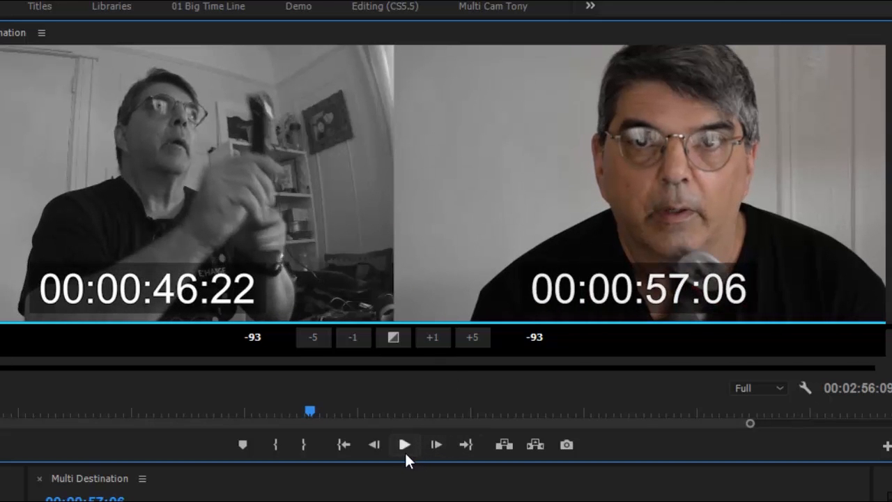
pyautogui.click(405, 445)
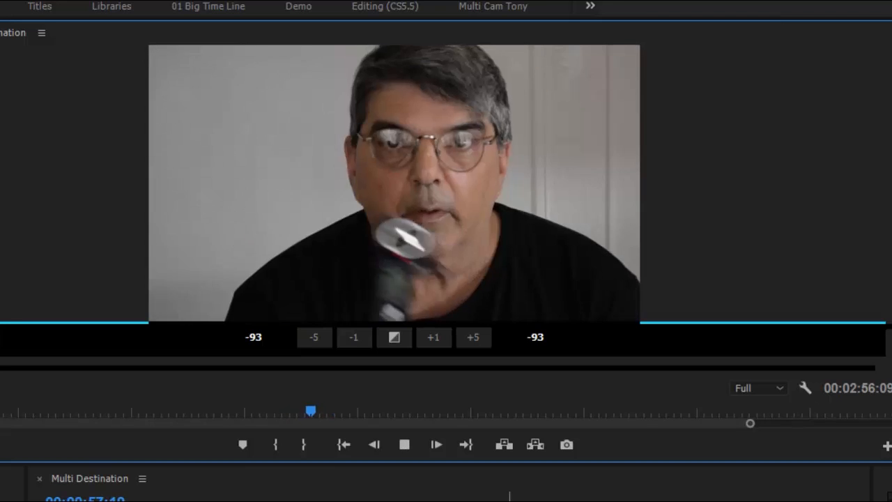
pyautogui.click(404, 444)
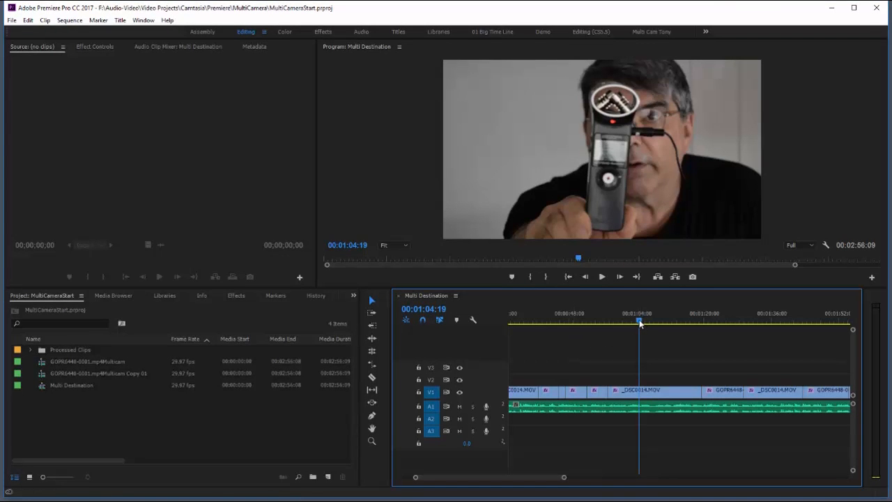
# Move the playhead back to about 52 seconds and clear the timeline selection.
pyautogui.click(596, 320)
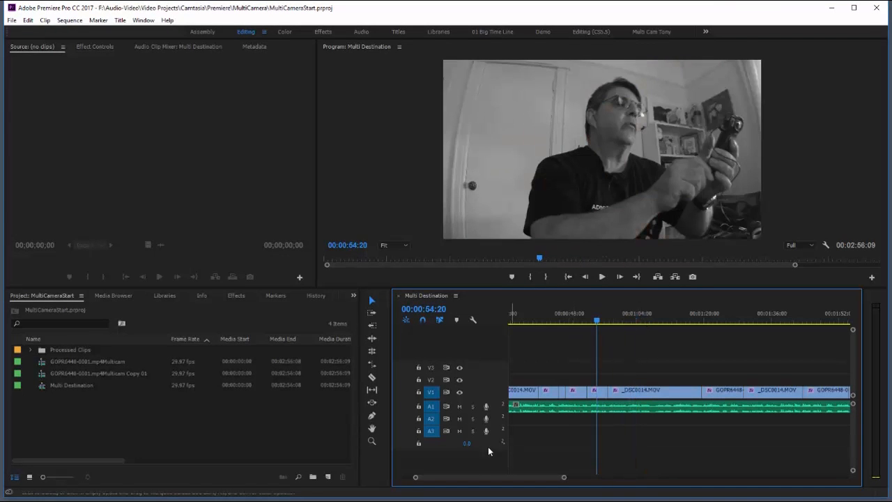
pyautogui.moveTo(533, 416)
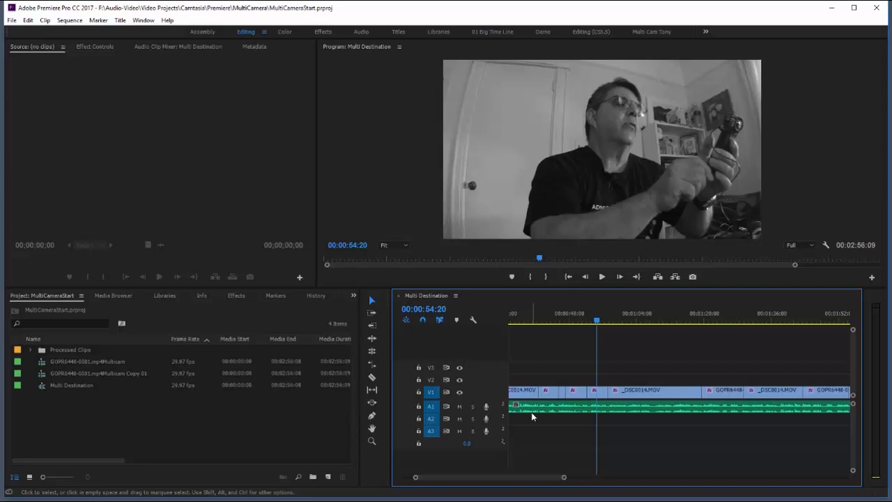
pyautogui.moveTo(542, 437)
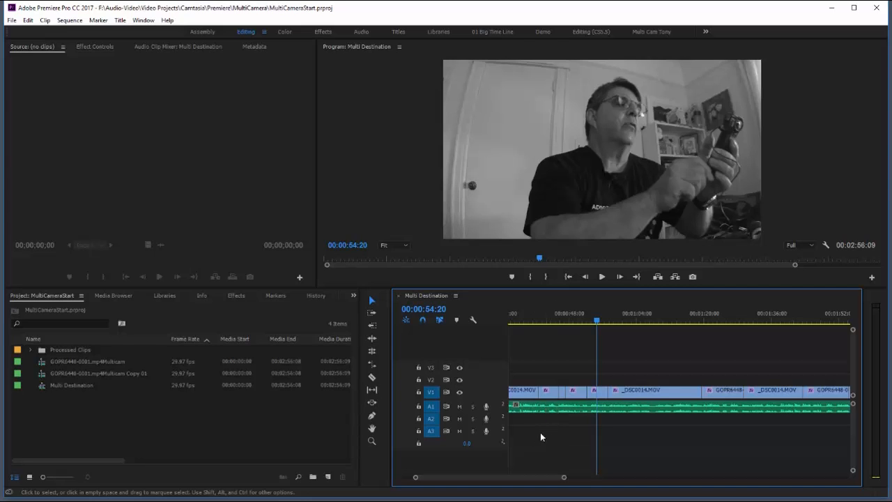
pyautogui.click(596, 323)
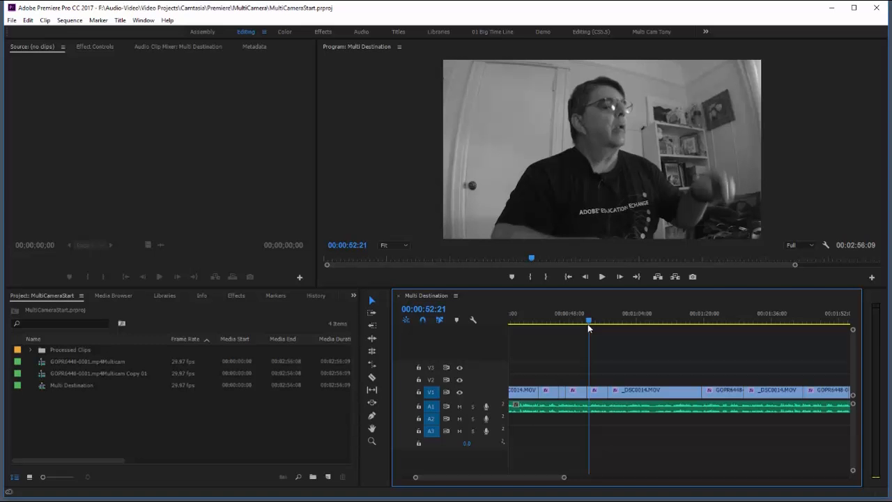
pyautogui.moveTo(234, 186)
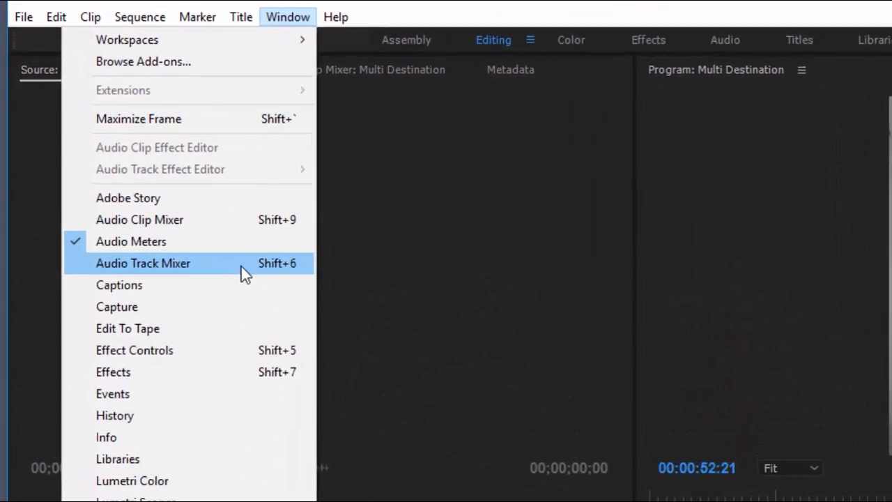
# Add Adaptive Noise Reduction to Audio 1 in the Audio Track Mixer and audition playback.
pyautogui.click(143, 263)
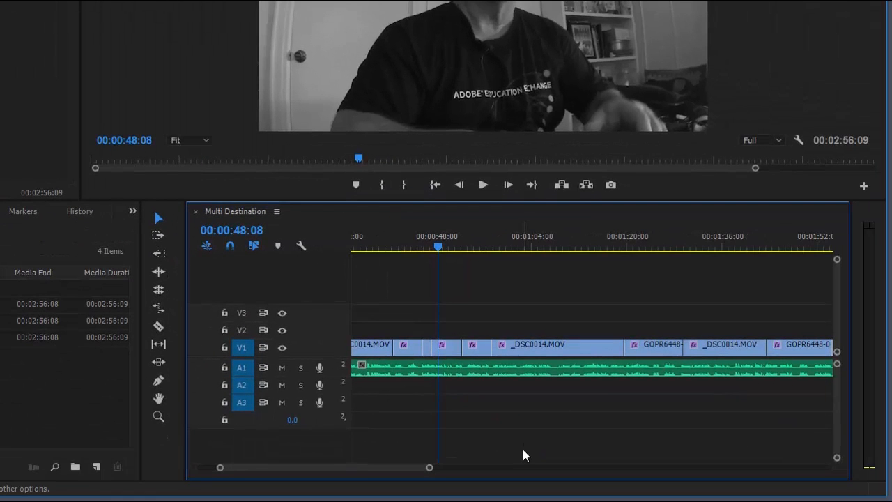
pyautogui.click(482, 183)
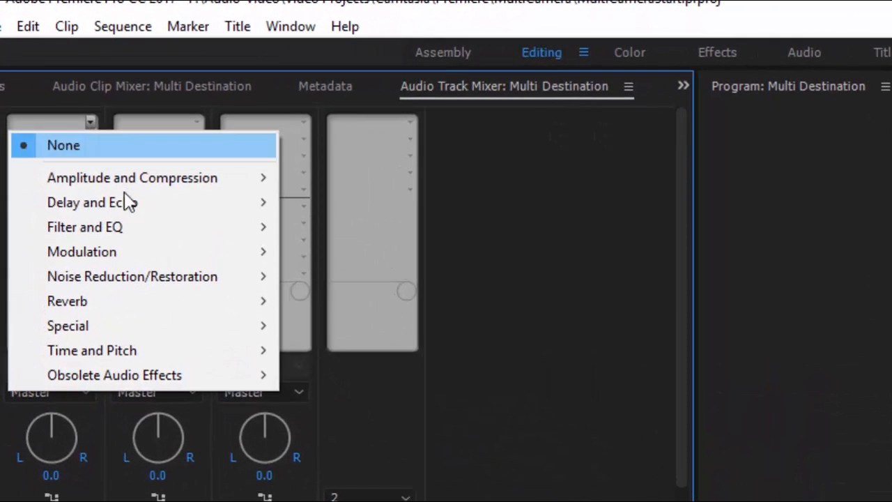
pyautogui.moveTo(132, 276)
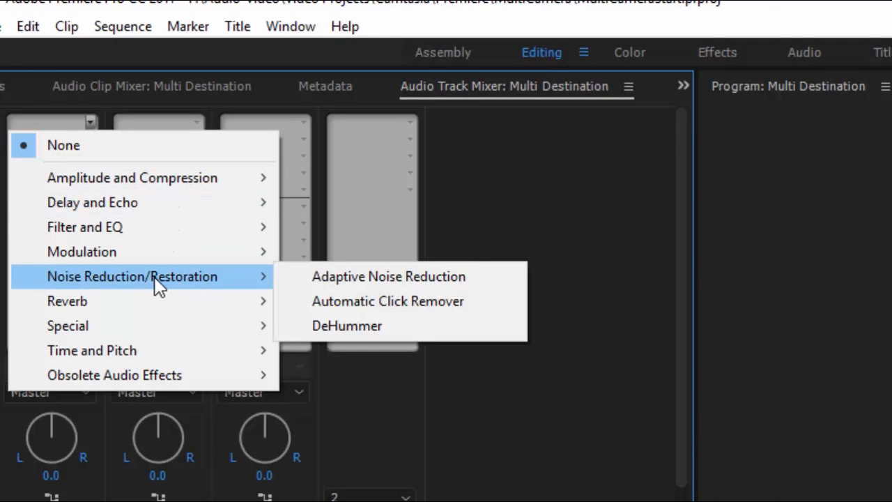
pyautogui.moveTo(397, 285)
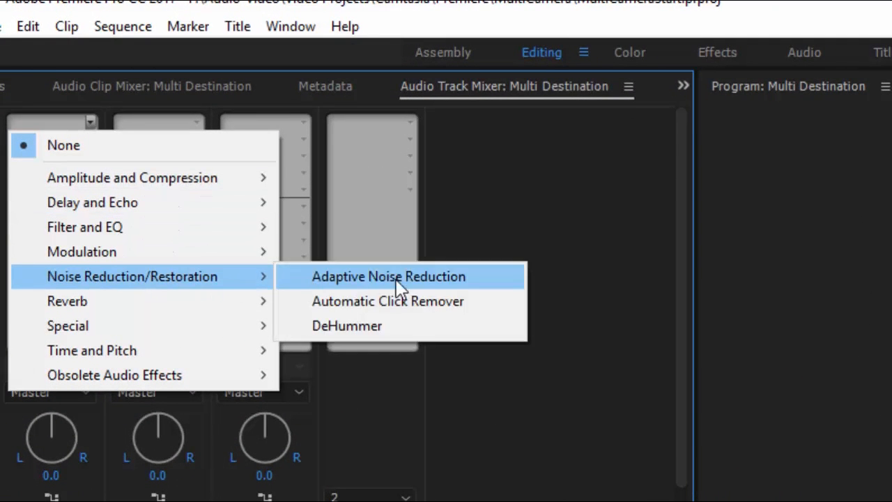
pyautogui.moveTo(460, 286)
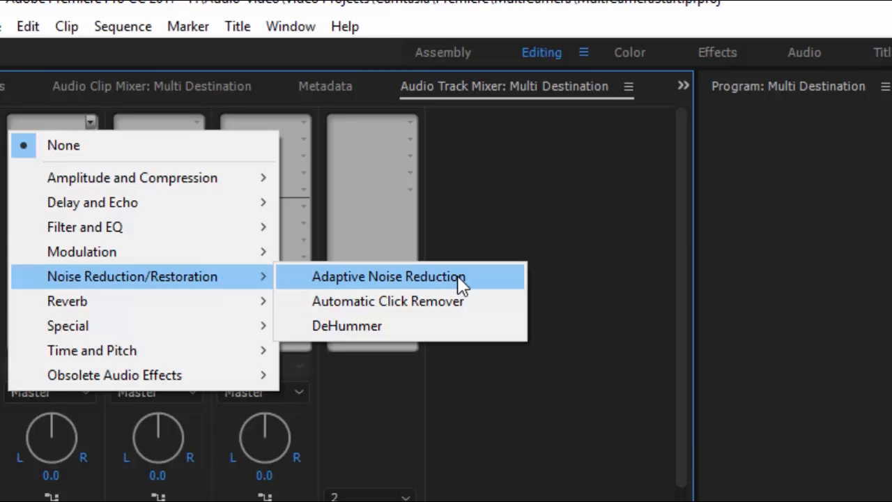
pyautogui.click(388, 276)
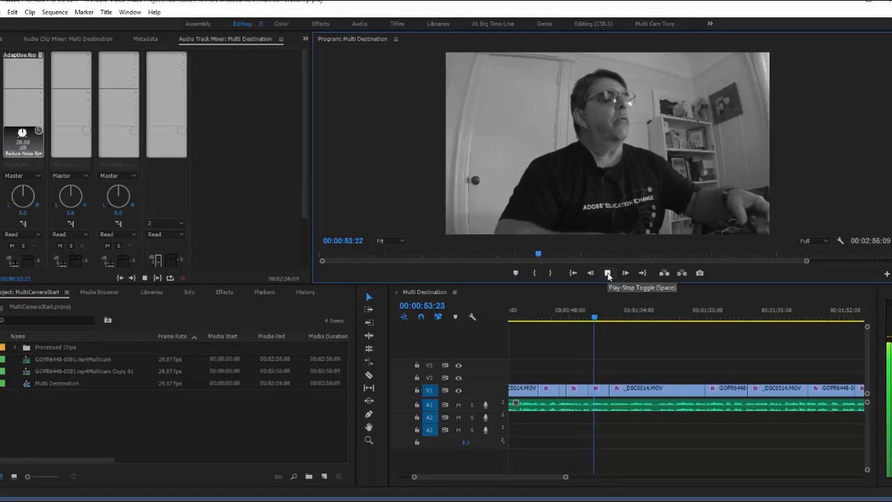
pyautogui.click(607, 272)
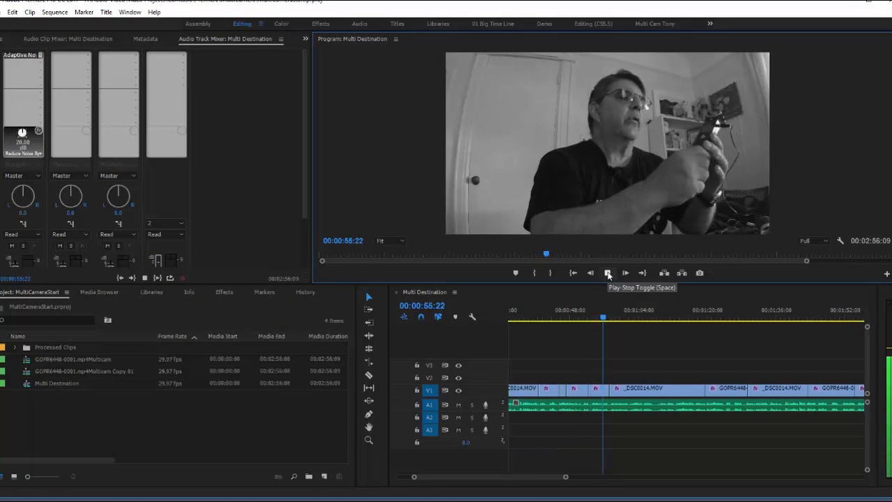
pyautogui.click(607, 273)
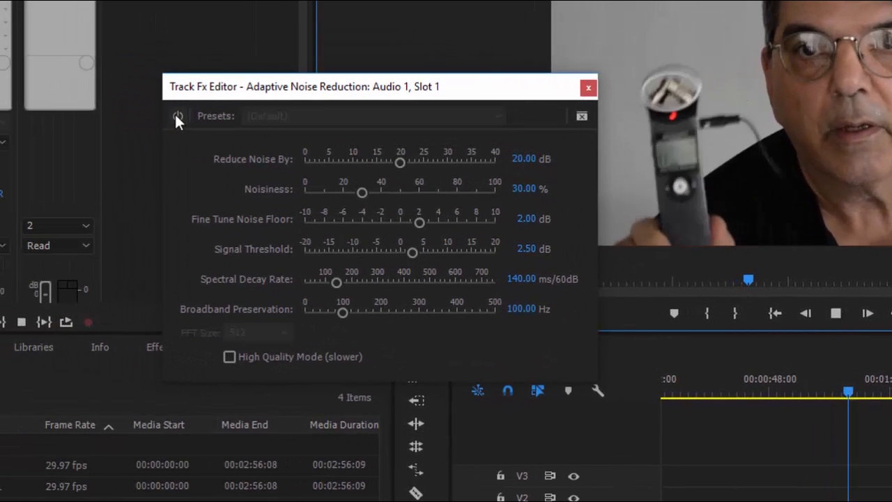
pyautogui.moveTo(178, 115)
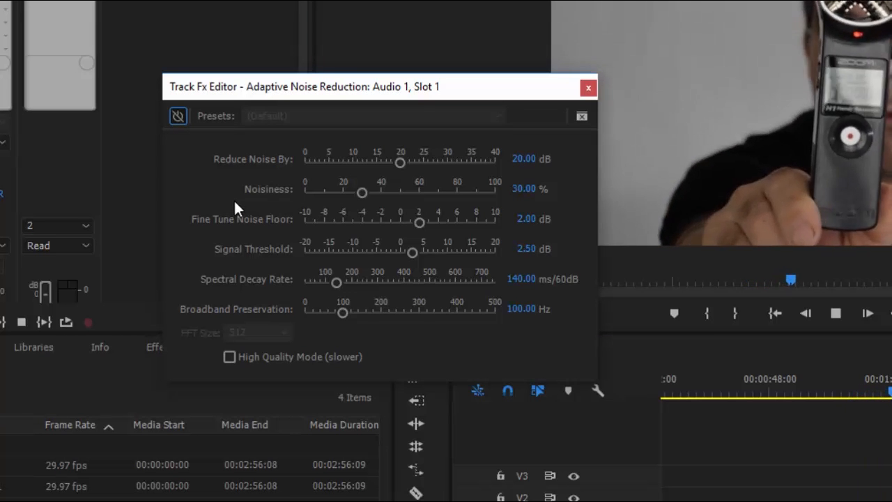
pyautogui.click(177, 116)
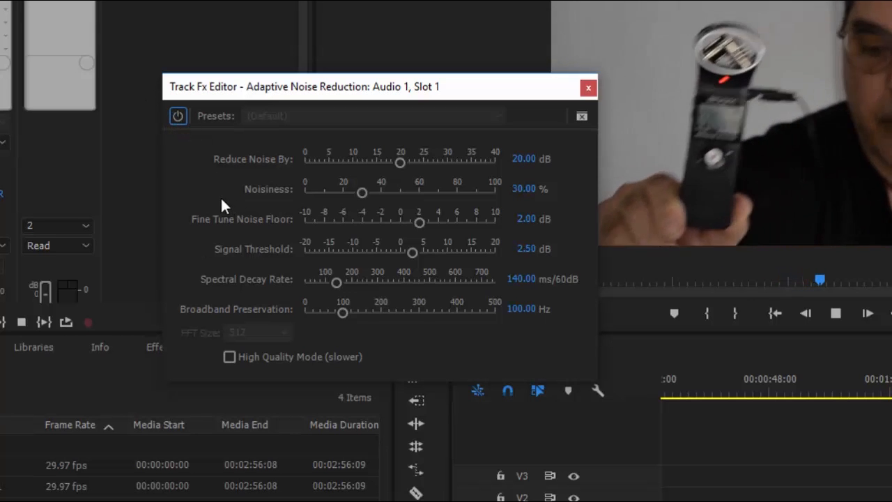
pyautogui.moveTo(587, 101)
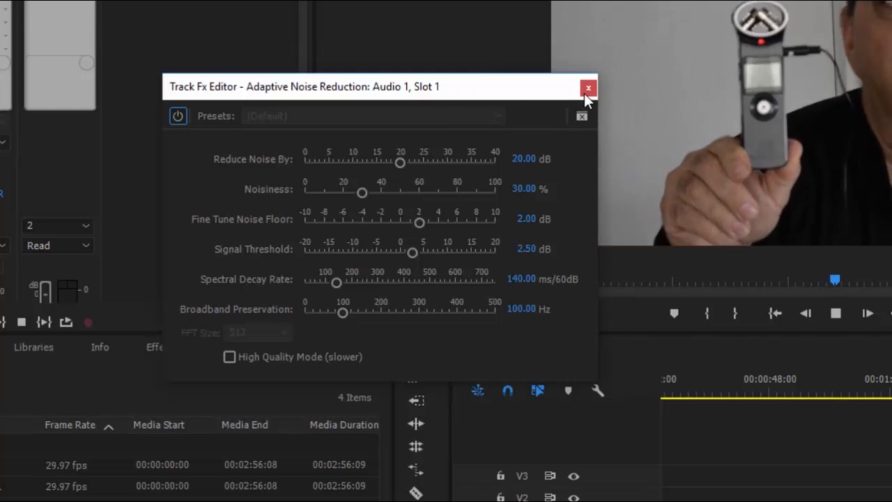
pyautogui.click(588, 87)
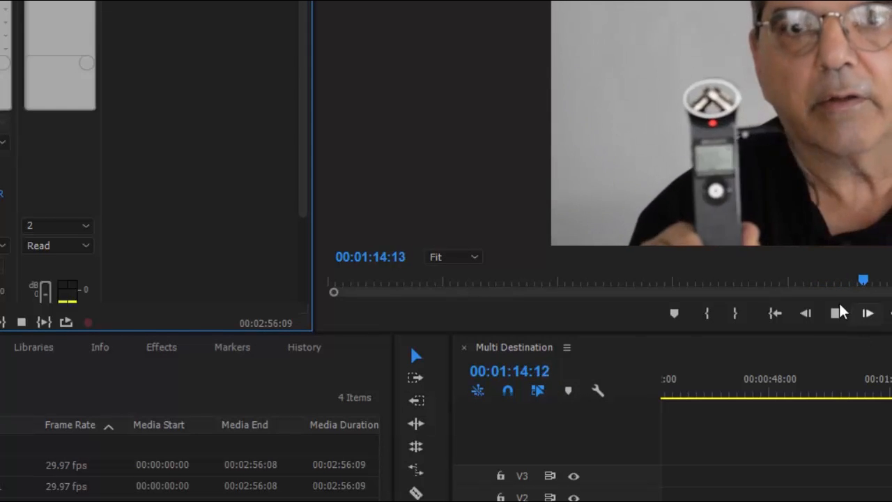
pyautogui.click(835, 313)
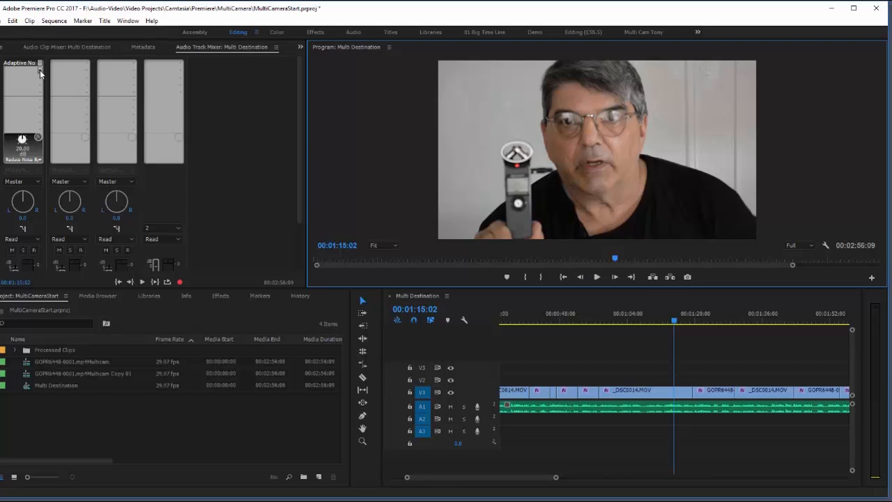
# Add a Parametric Equalizer to Audio 1, cutting lows near 32 Hz and boosting 3.6 and 12.9 kHz.
pyautogui.click(39, 73)
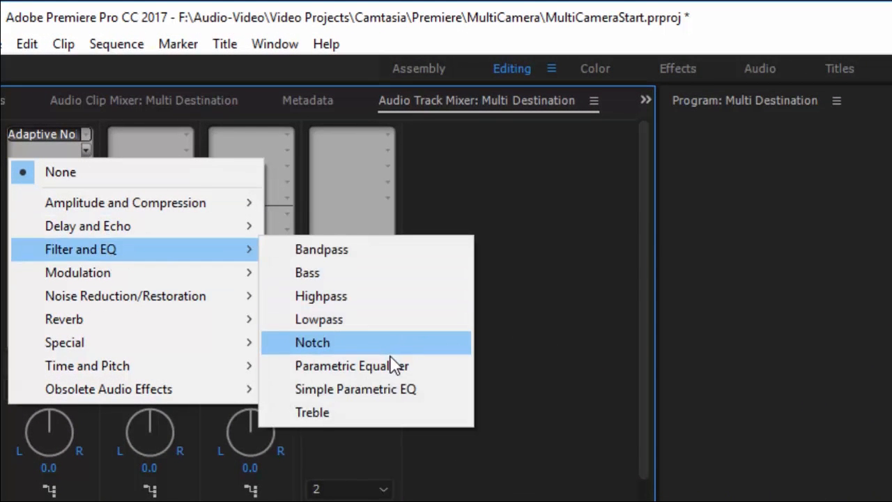
pyautogui.click(352, 365)
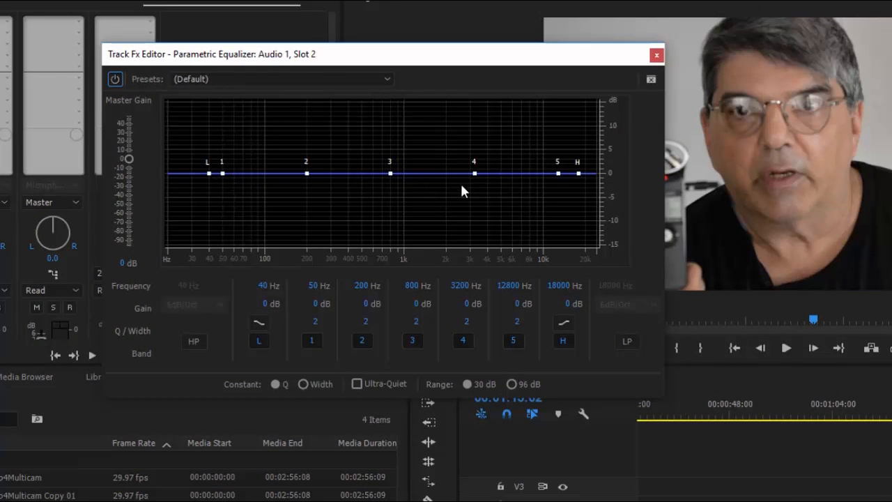
pyautogui.moveTo(474, 119)
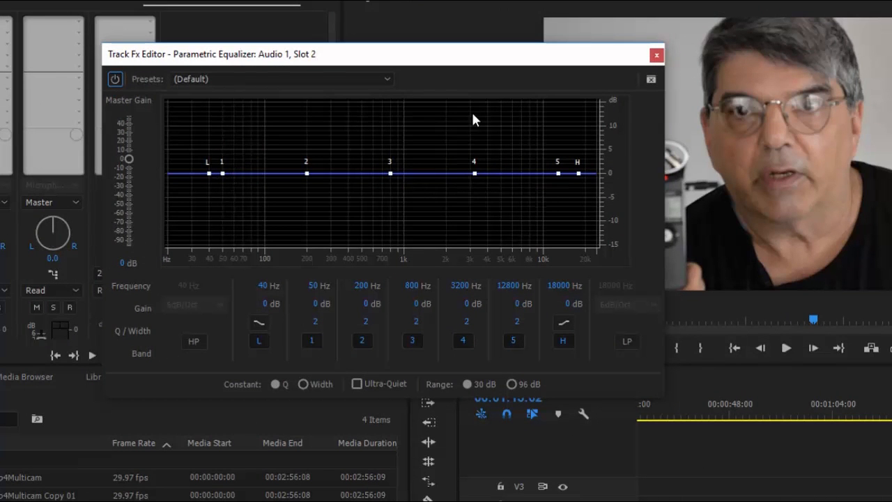
pyautogui.moveTo(486, 124)
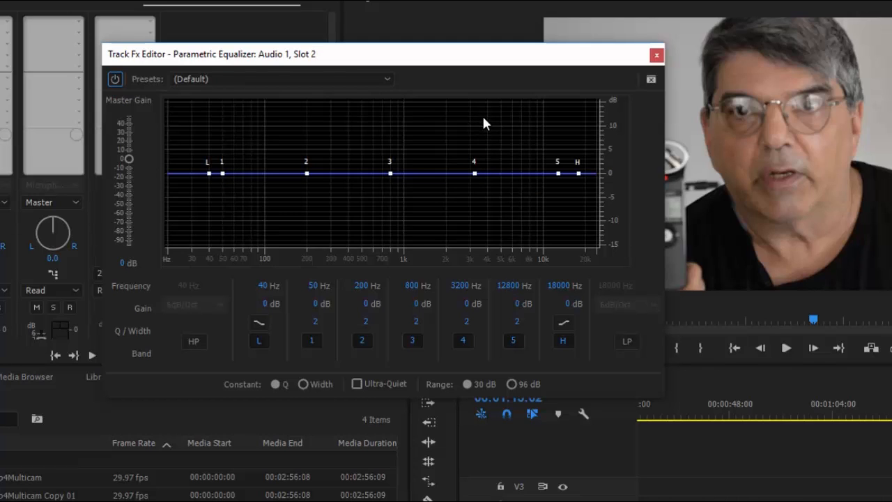
pyautogui.moveTo(808, 324)
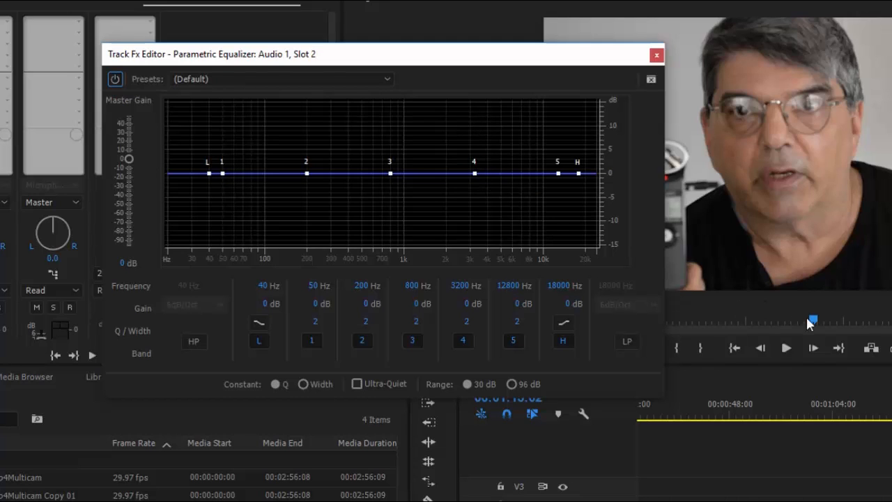
pyautogui.moveTo(786, 348)
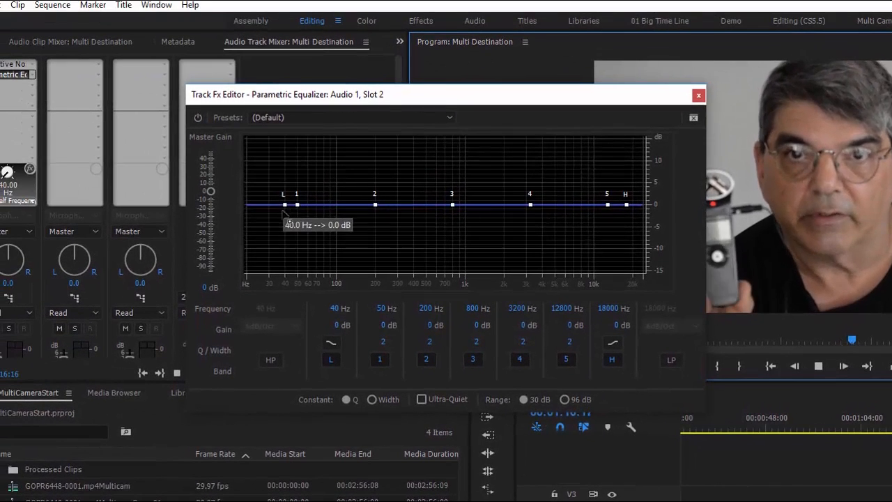
pyautogui.moveTo(284, 204); pyautogui.dragTo(271, 250)
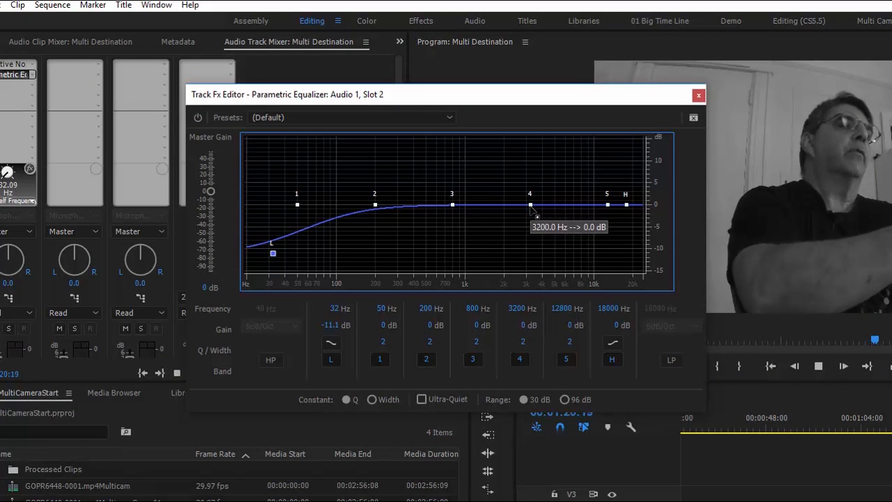
pyautogui.moveTo(530, 205); pyautogui.dragTo(536, 174)
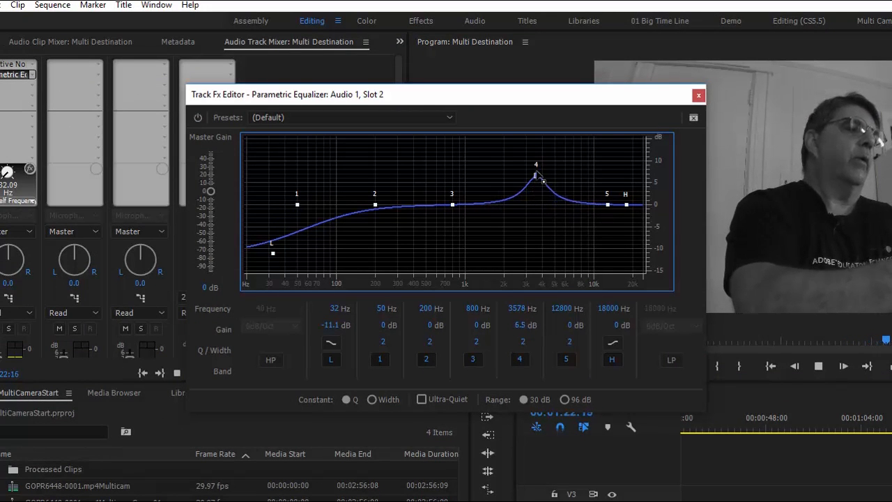
pyautogui.moveTo(537, 175); pyautogui.dragTo(538, 171)
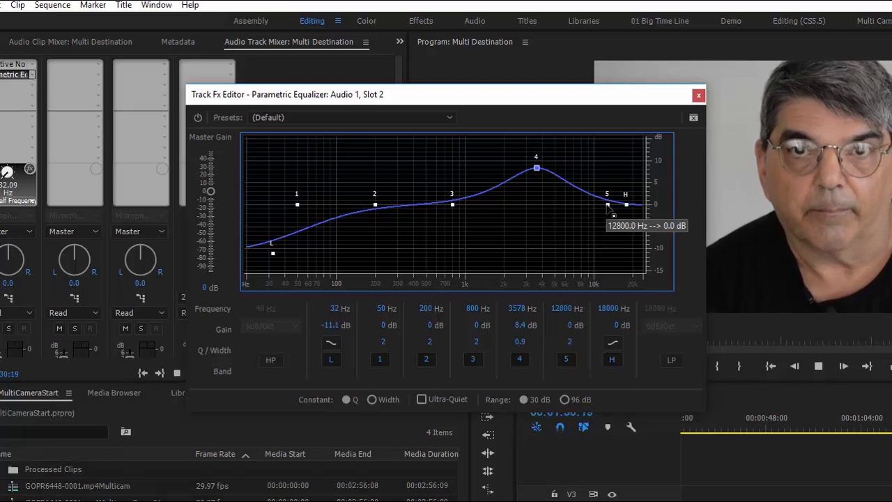
pyautogui.moveTo(625, 204); pyautogui.dragTo(613, 199)
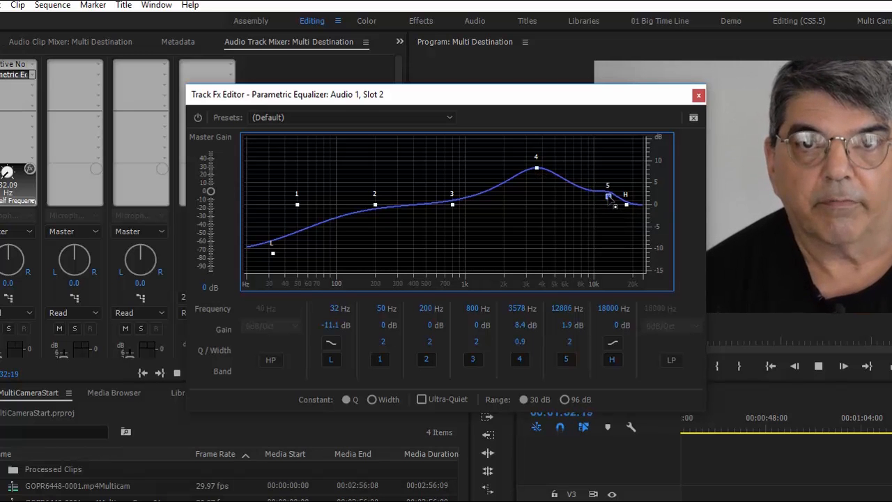
pyautogui.click(198, 117)
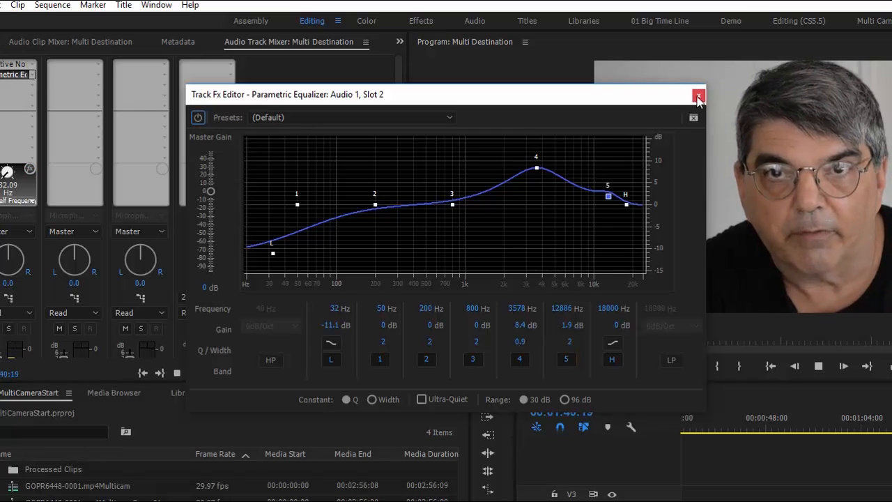
# Close the Parametric Equalizer Track Fx Editor window.
pyautogui.click(698, 94)
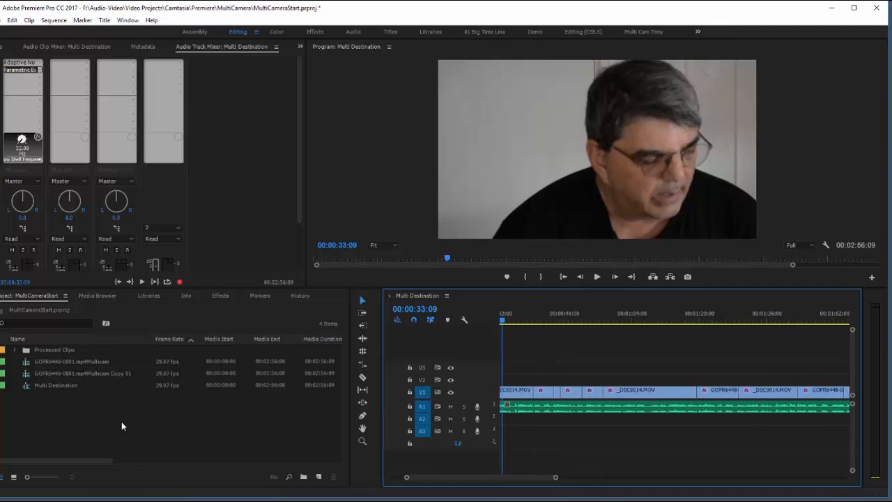
pyautogui.moveTo(108, 411)
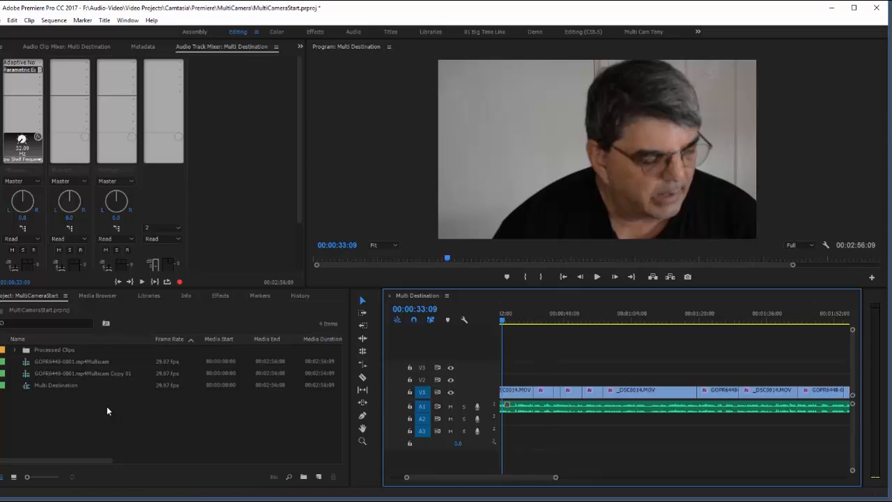